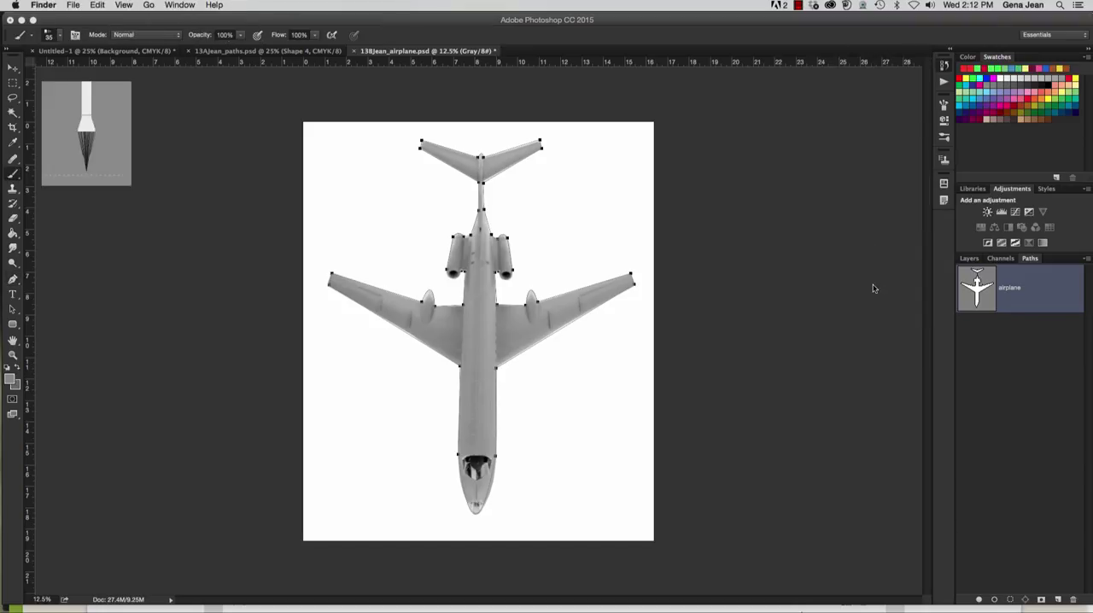
mouse_move(234, 126)
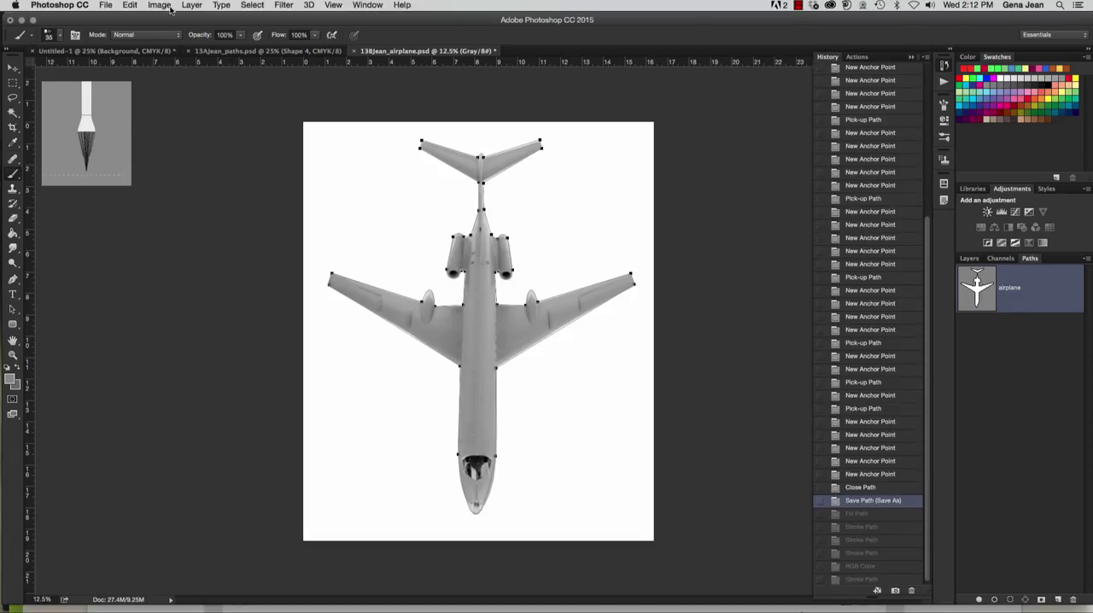
Convert the grayscale airplane document to RGB Color via Image > Mode.
left_click(161, 7)
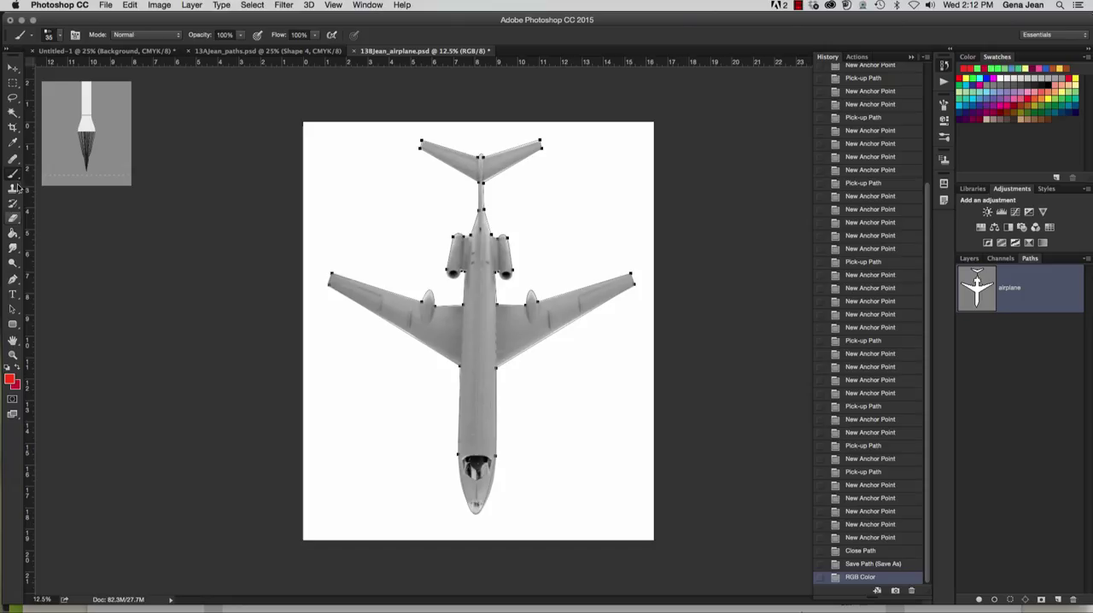
Choose a small brush preset and stroke the airplane path with a thin red line.
left_click(54, 36)
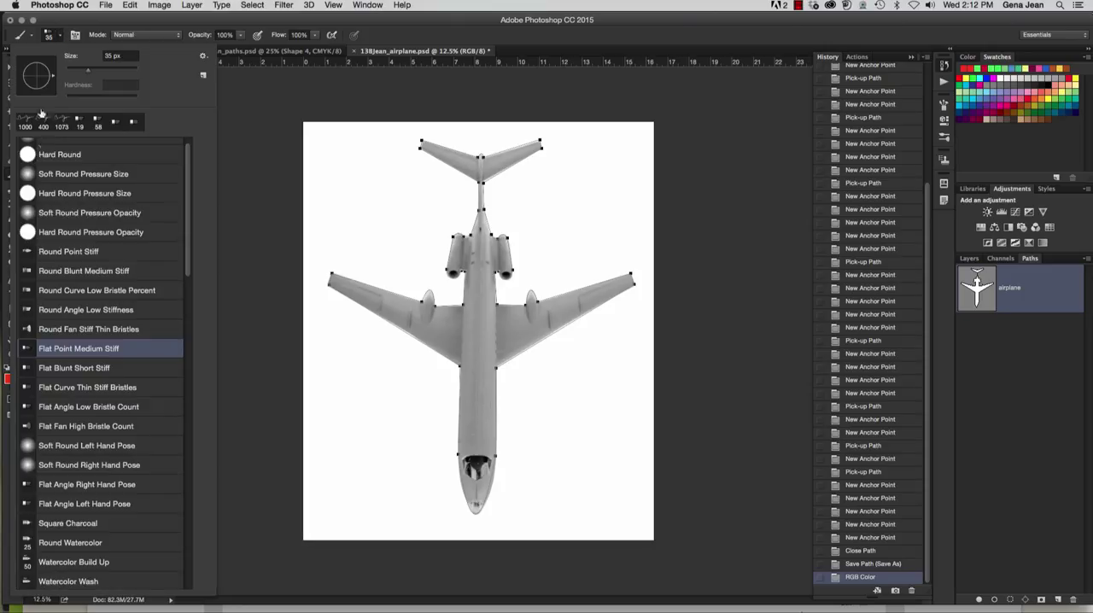
left_click(60, 155)
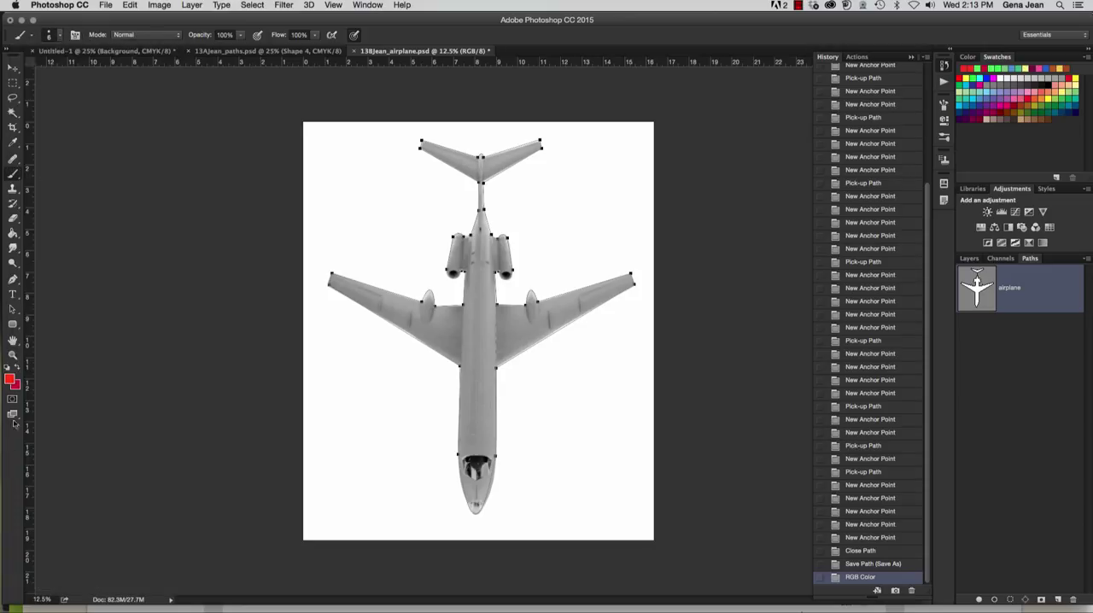
left_click(10, 379)
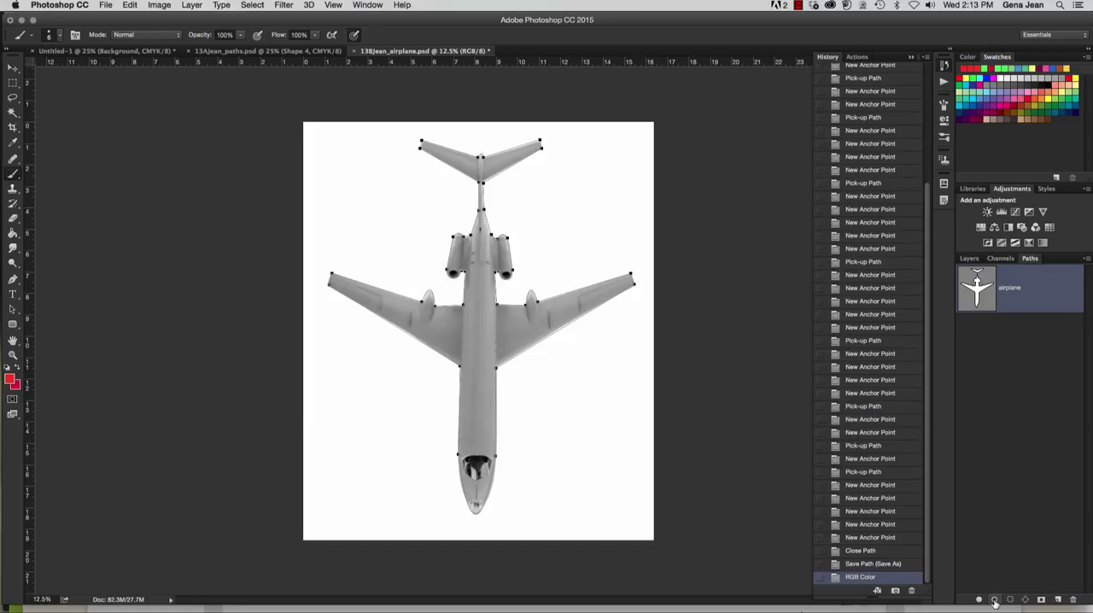
mouse_move(994, 591)
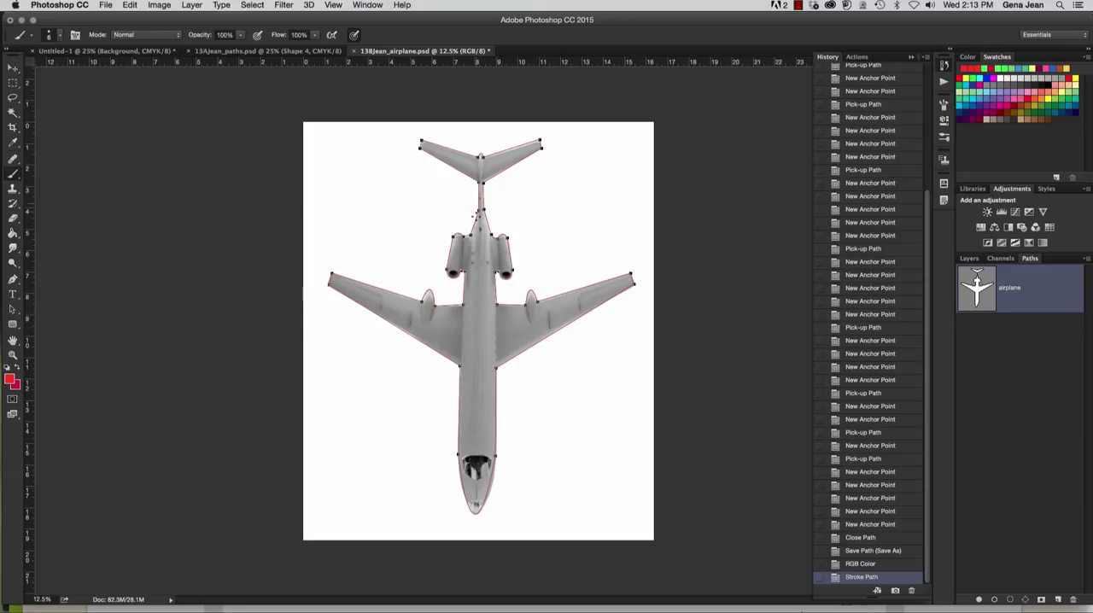
mouse_move(888, 550)
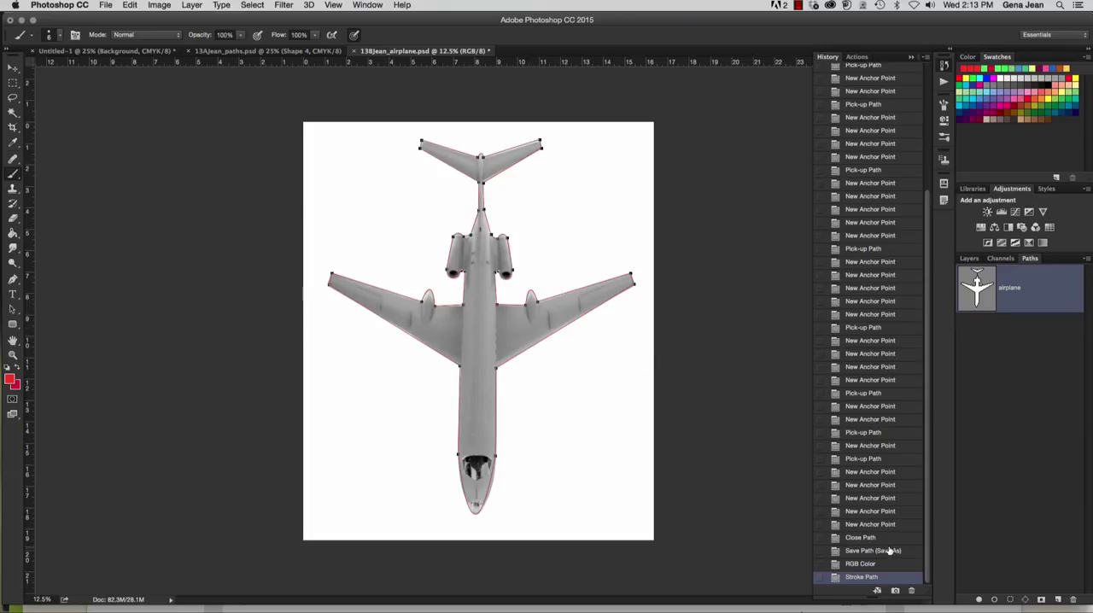
mouse_move(999, 589)
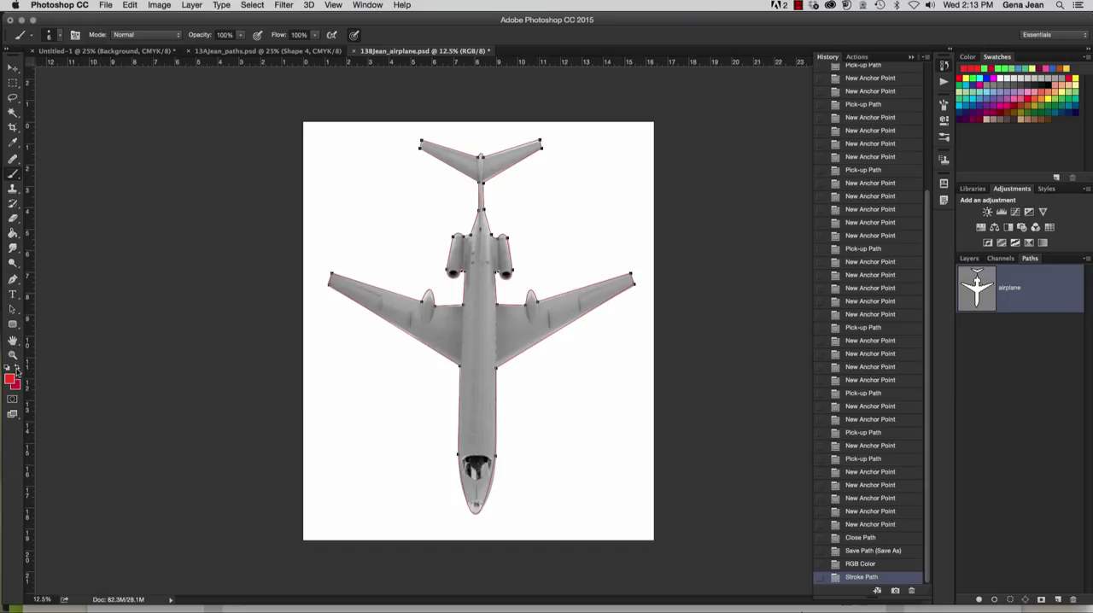
Change the foreground colour to purple in the colour picker.
left_click(11, 379)
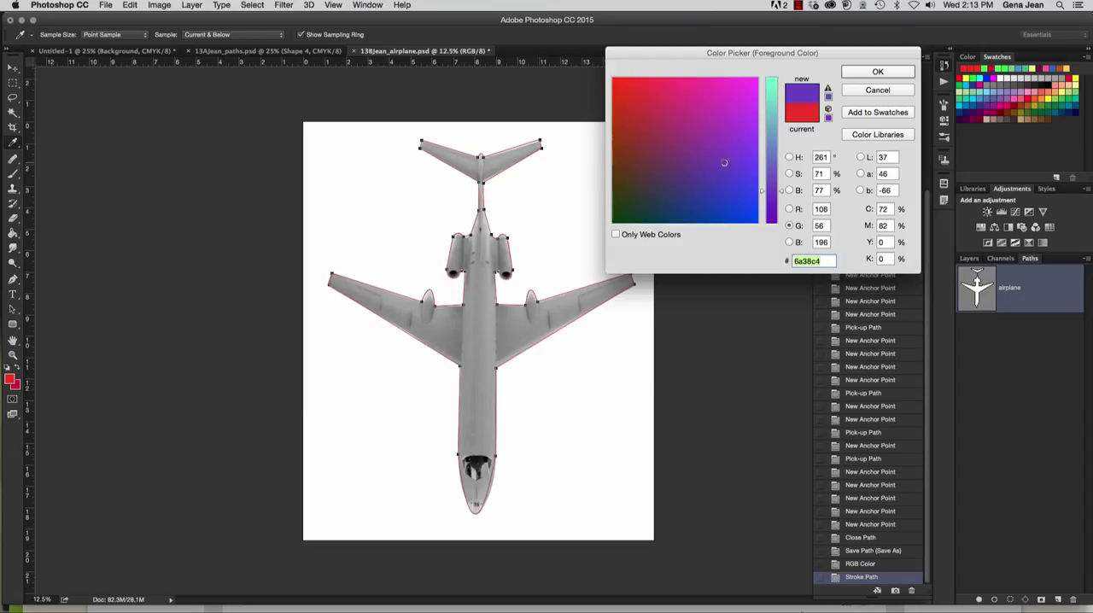
left_click(876, 72)
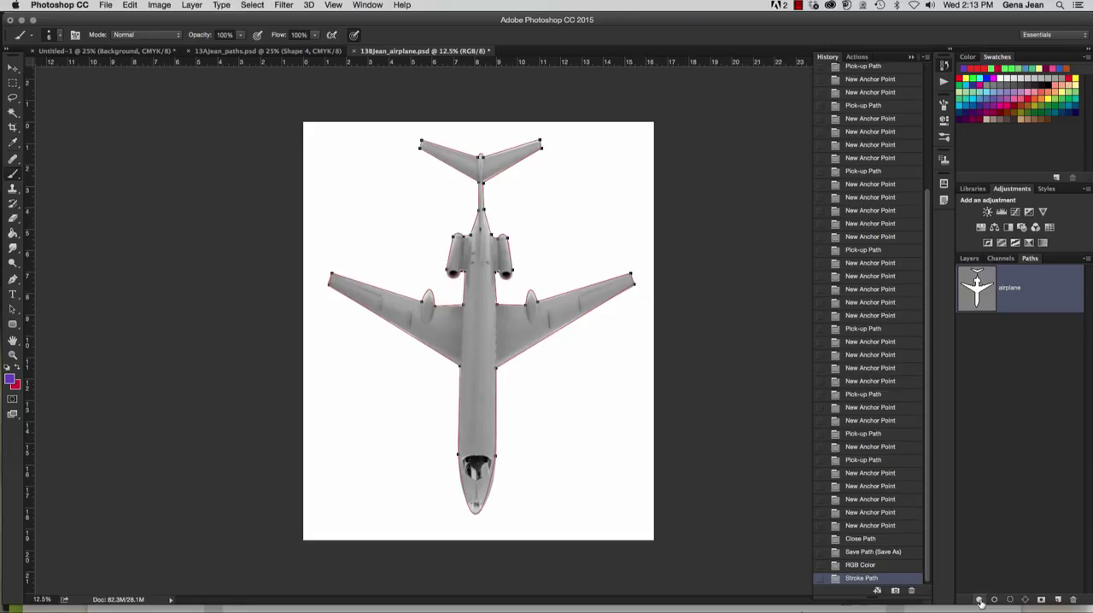
mouse_move(980, 601)
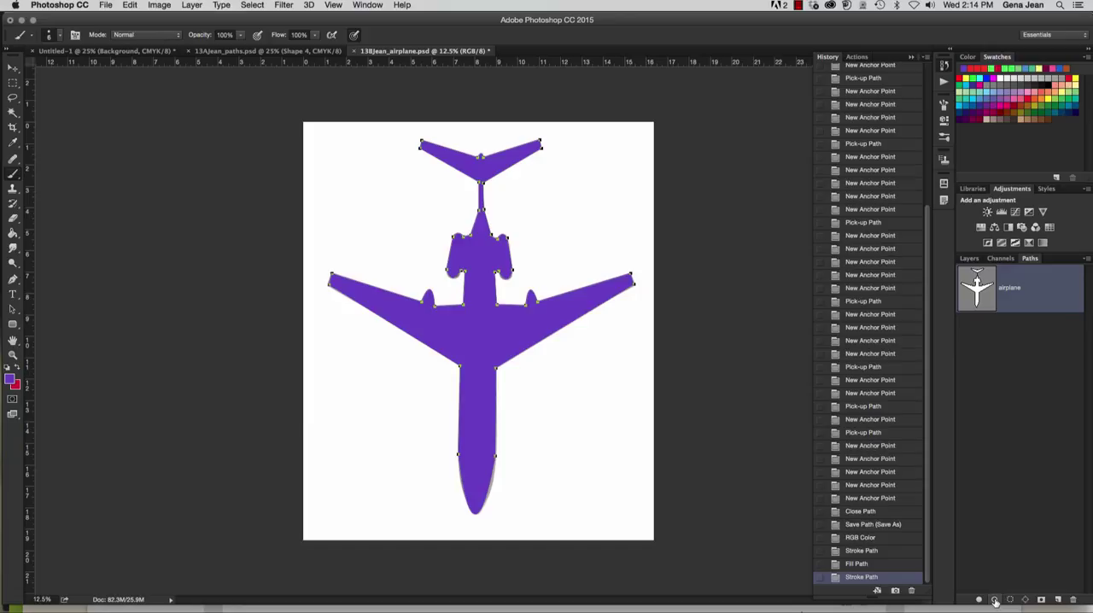
mouse_move(992, 601)
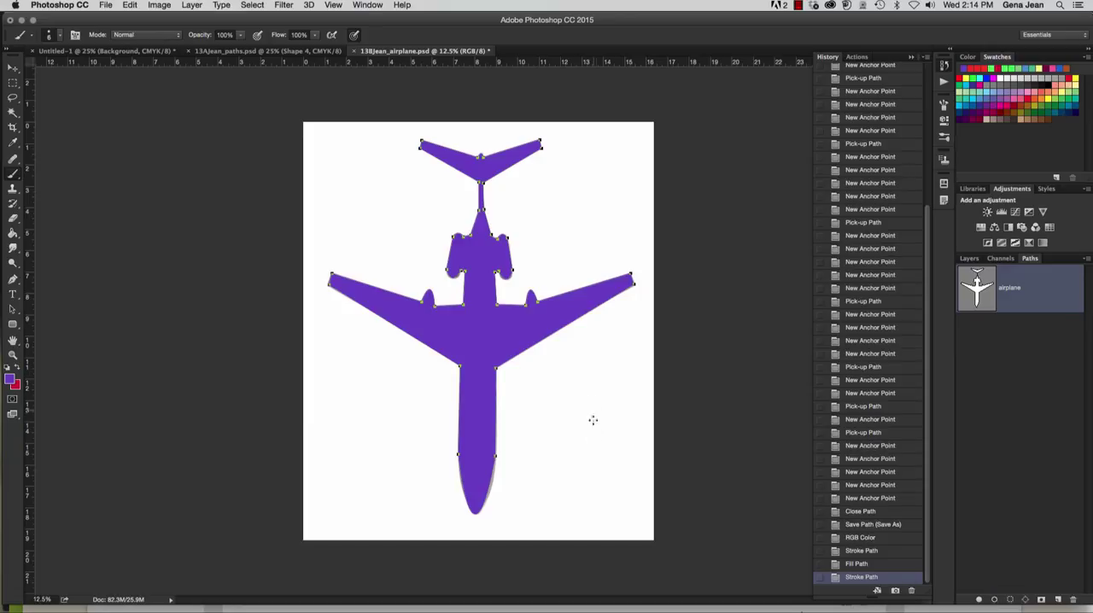
mouse_move(646, 471)
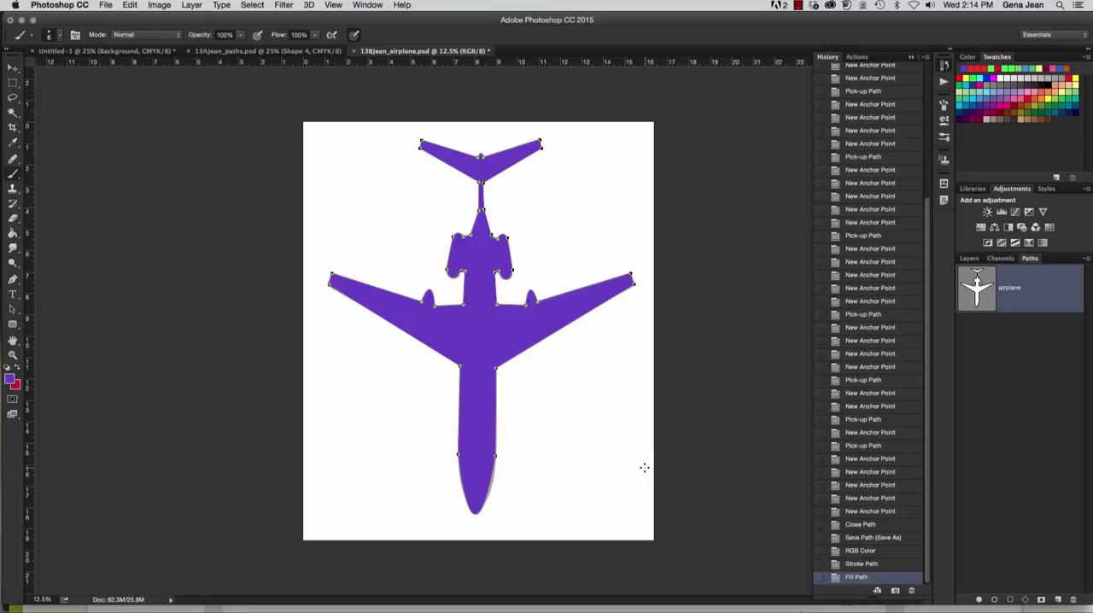
mouse_move(660, 451)
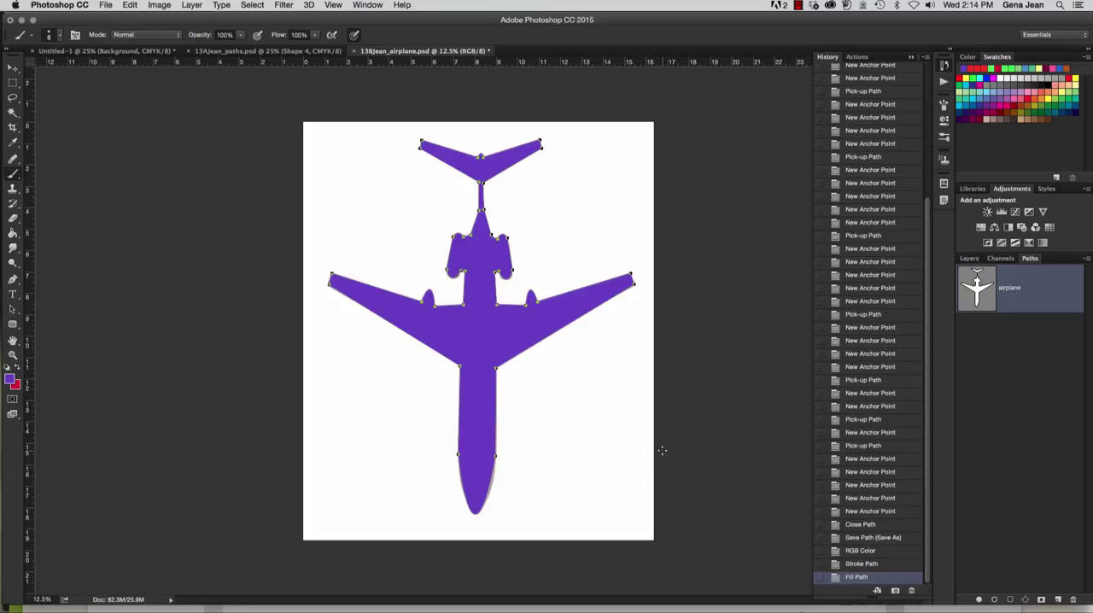
mouse_move(782, 458)
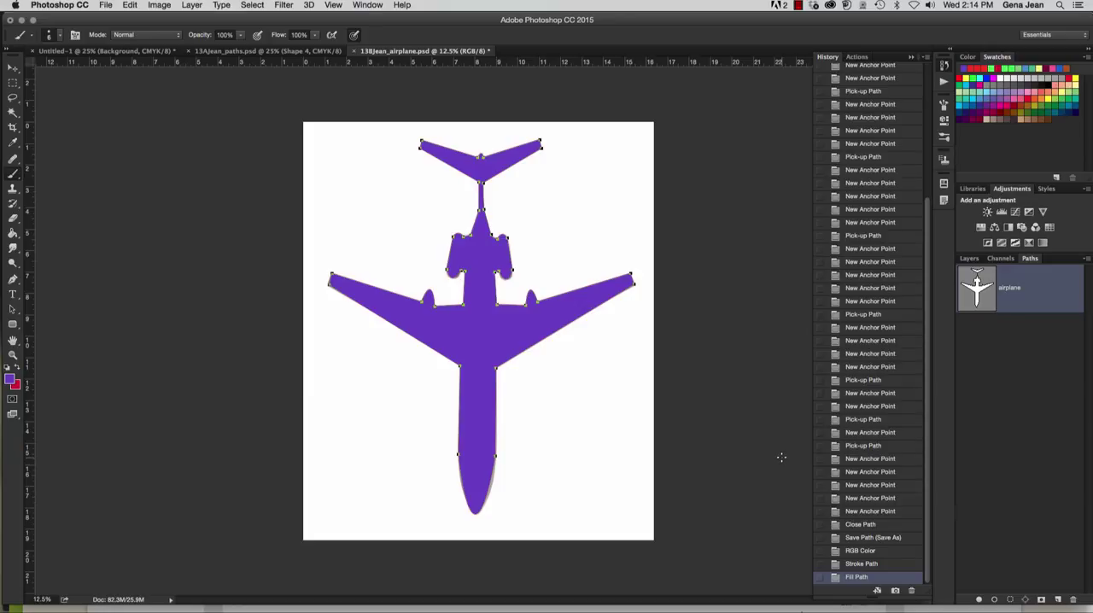
mouse_move(726, 452)
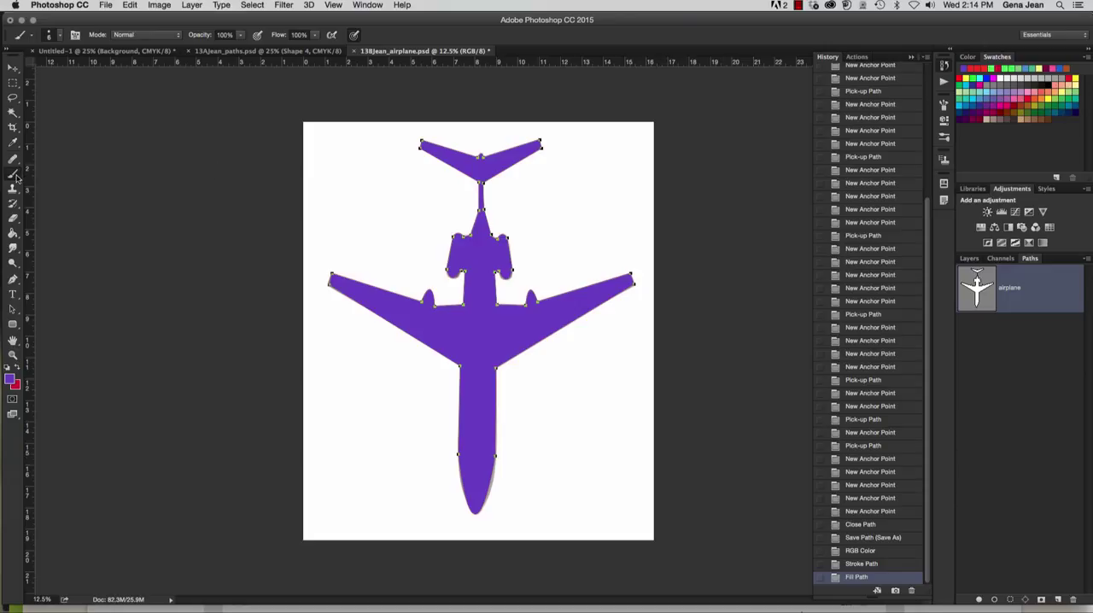
mouse_move(994, 594)
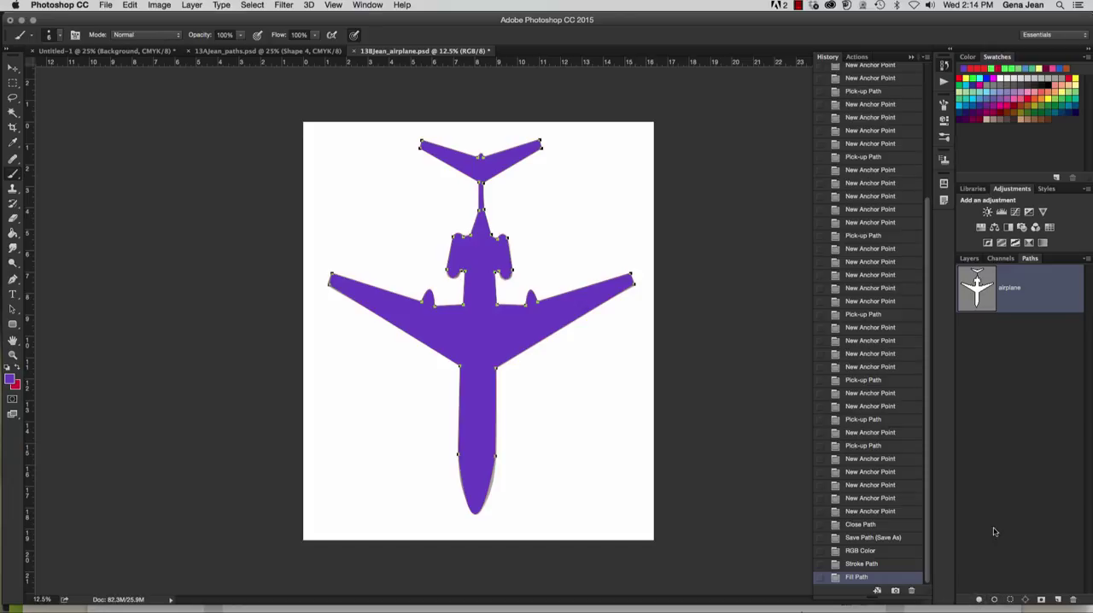
mouse_move(980, 608)
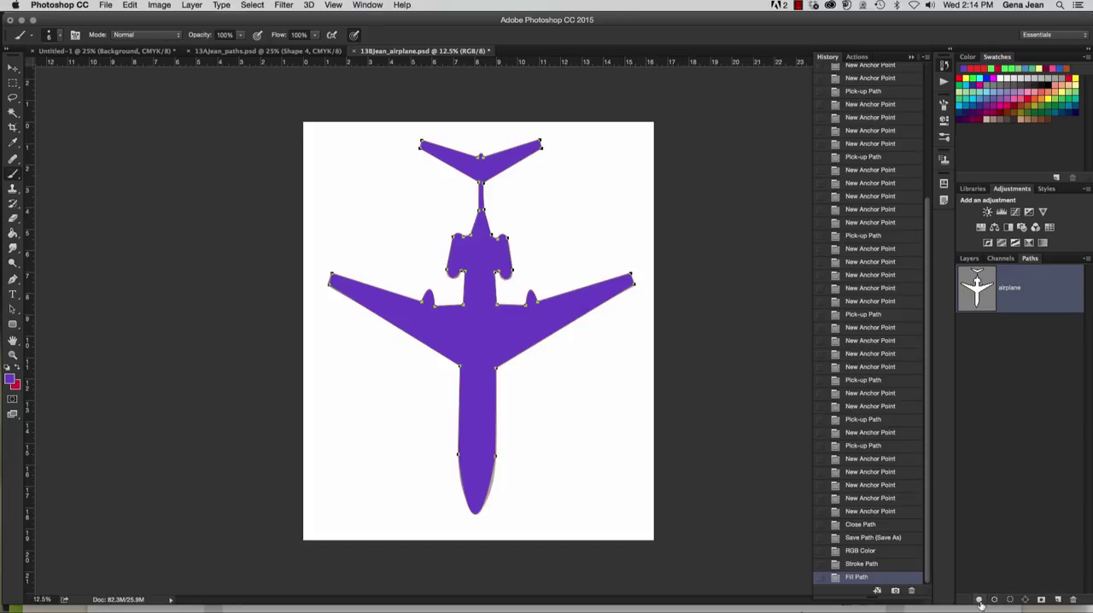
mouse_move(669, 556)
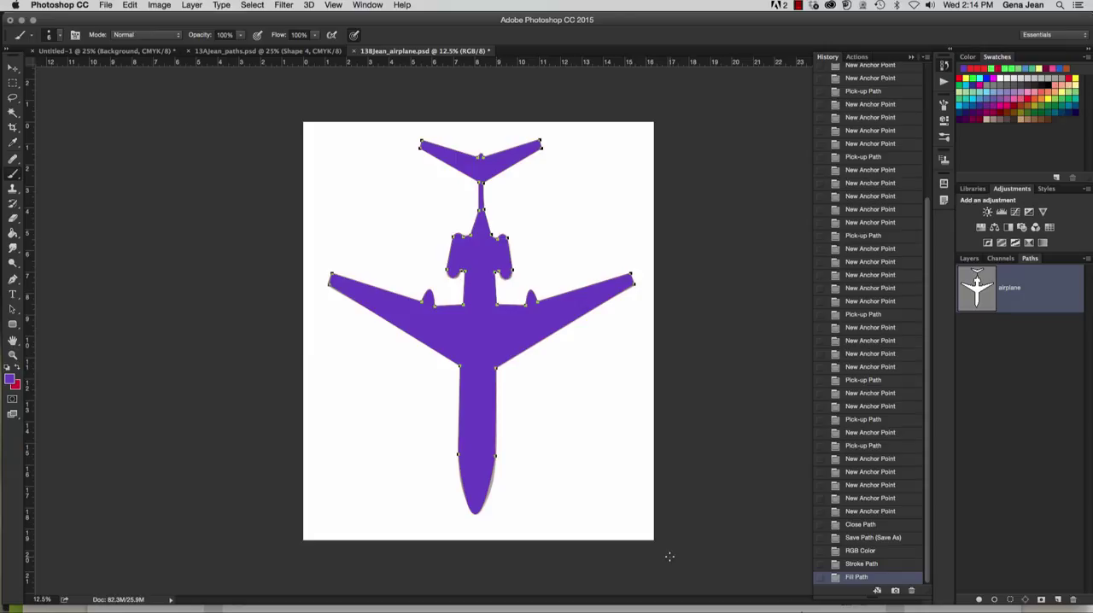
mouse_move(331, 318)
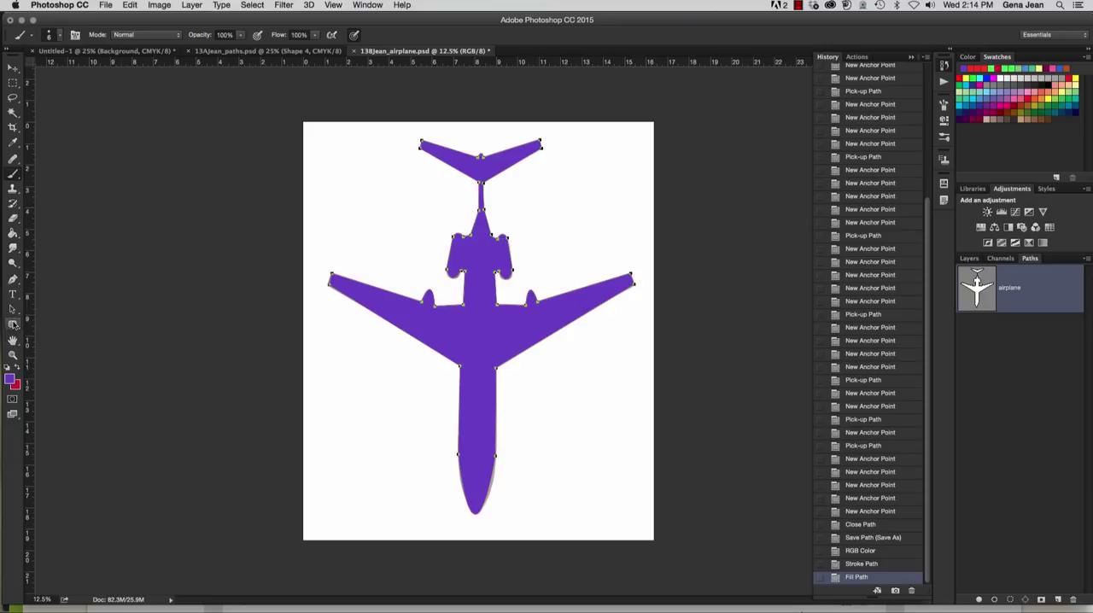
mouse_move(12, 322)
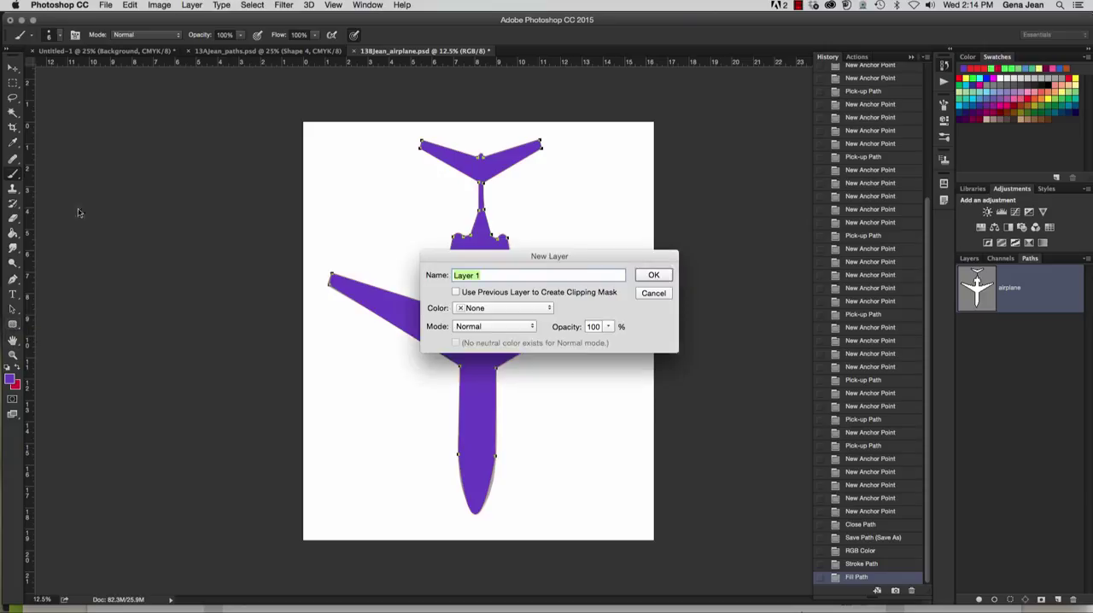
Confirm the New Layer dialog to create Layer 1.
left_click(652, 273)
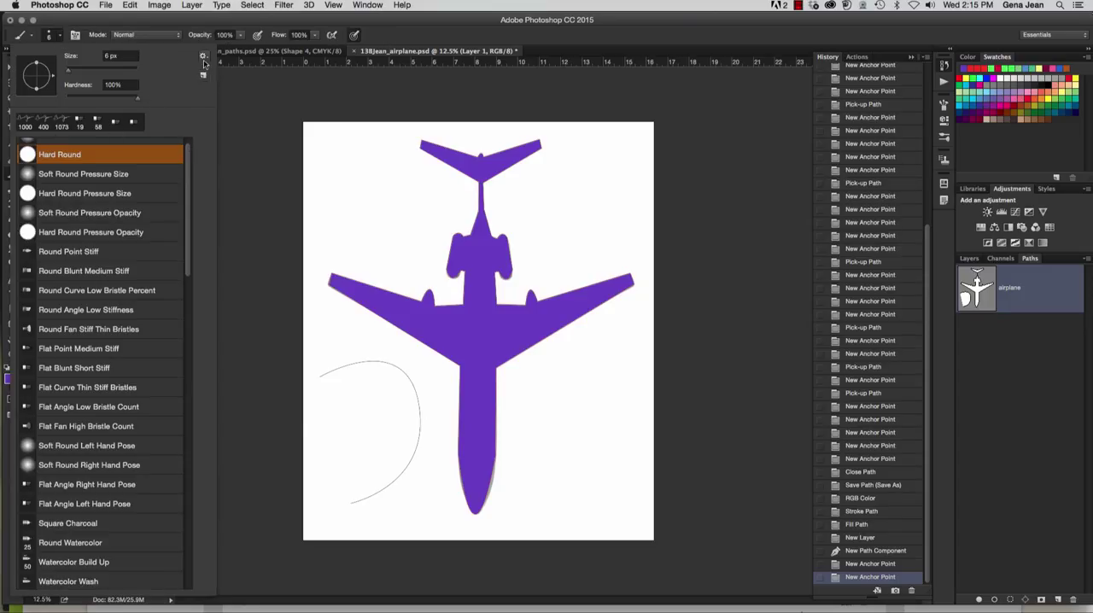
Load the Natural Brushes set and make a Stipple preset the current brush.
left_click(203, 57)
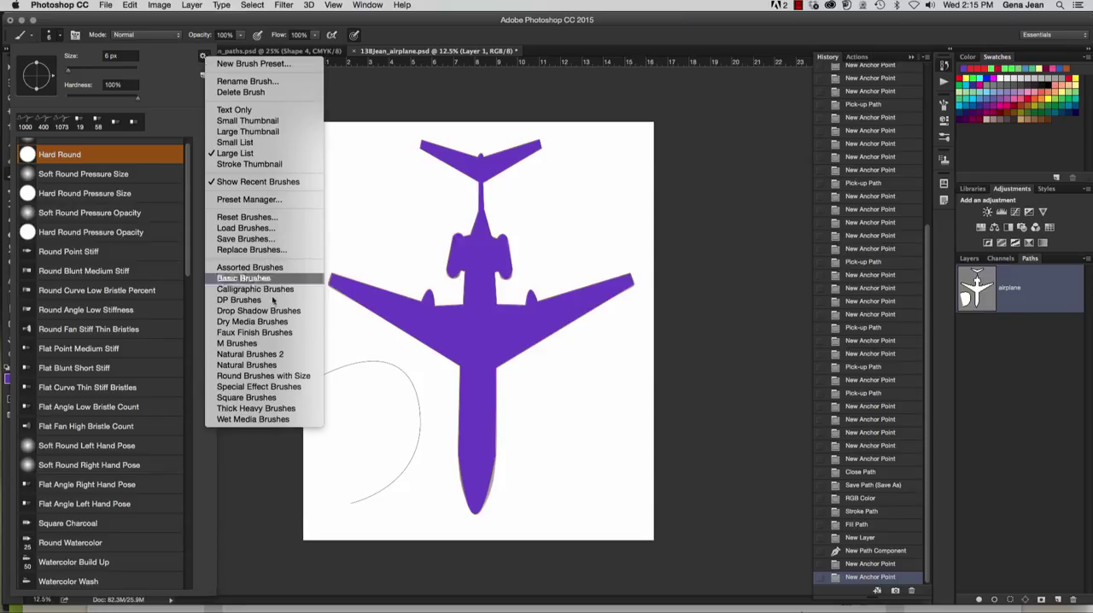
mouse_move(249, 354)
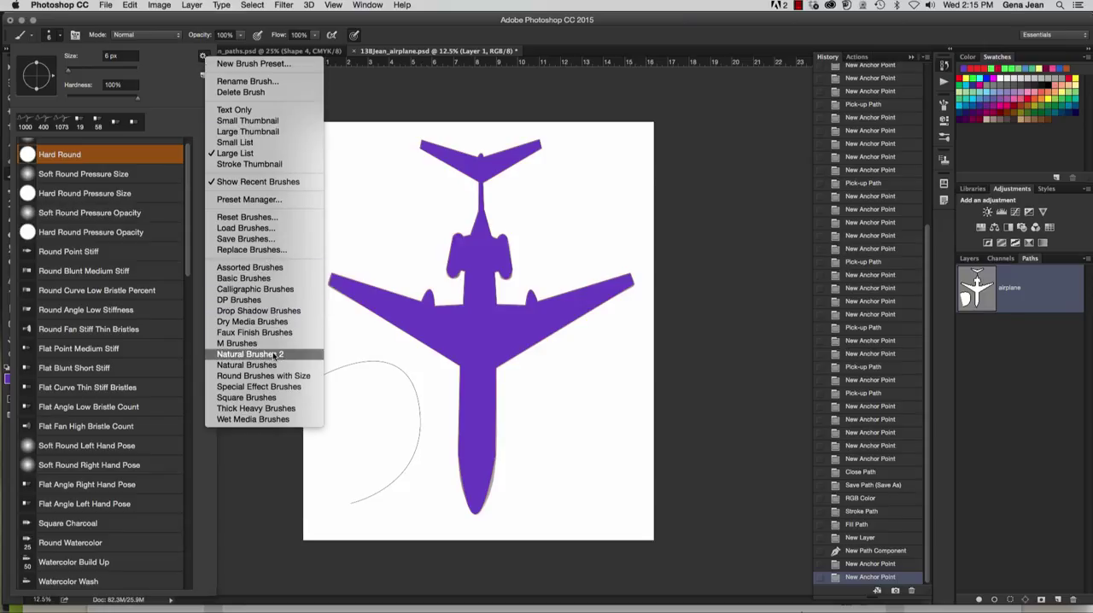
mouse_move(242, 301)
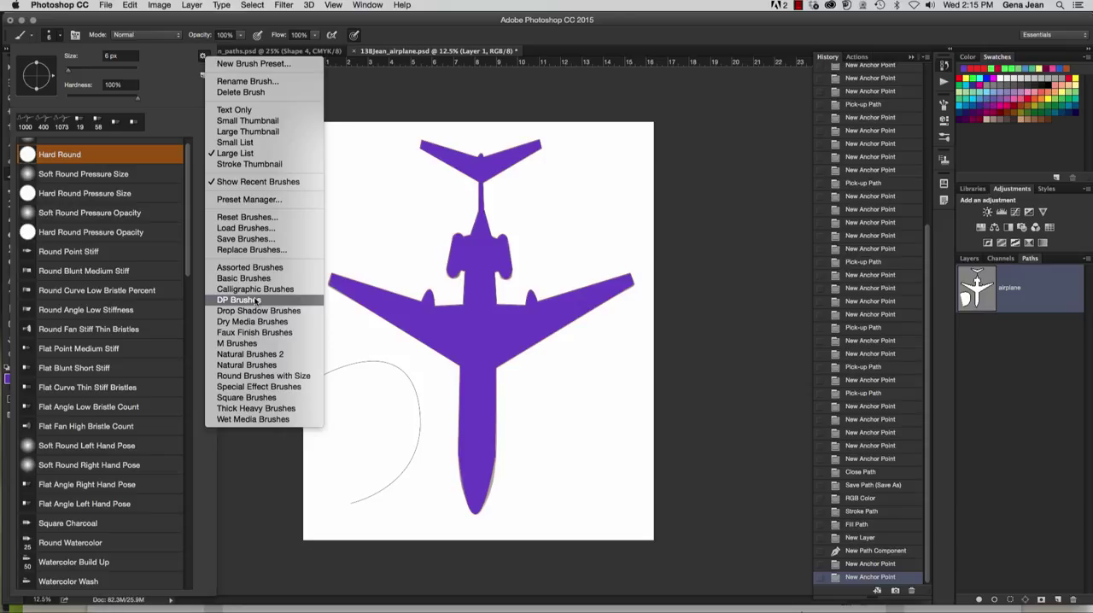
mouse_move(253, 332)
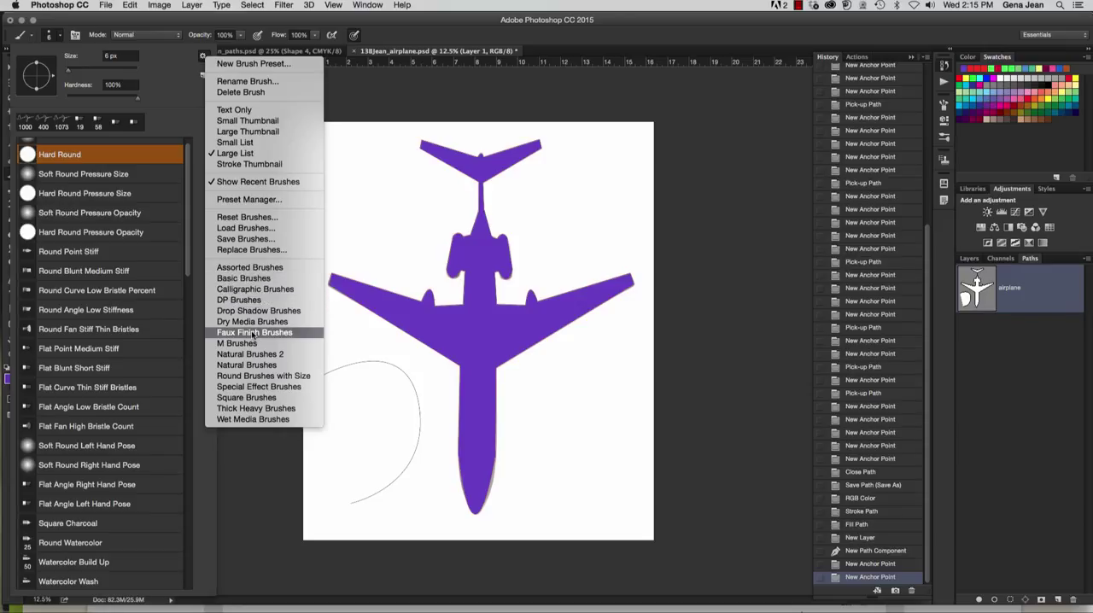
mouse_move(252, 321)
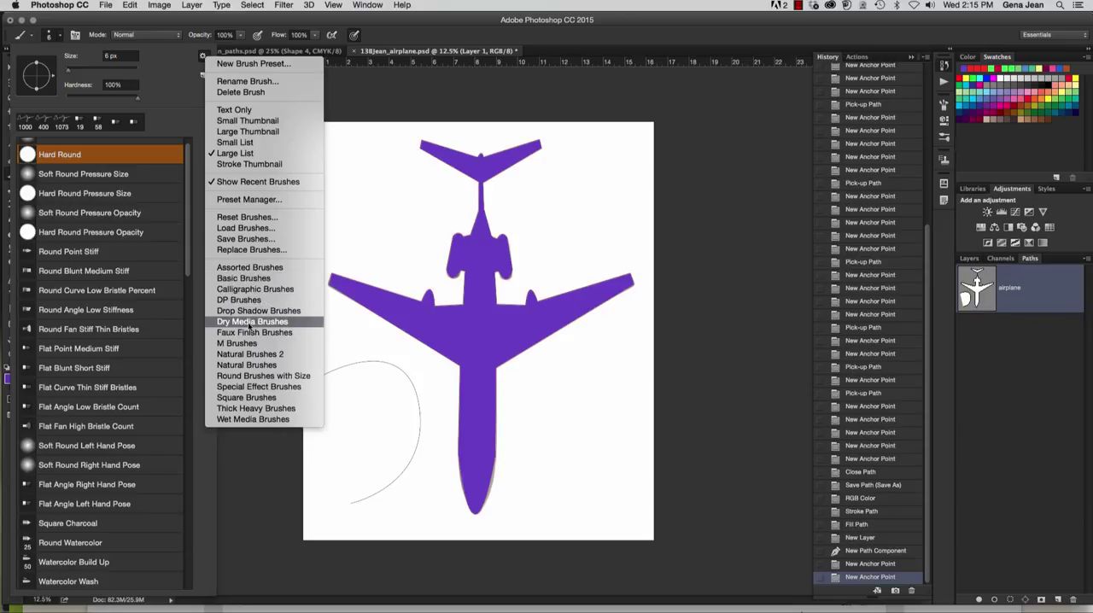
mouse_move(245, 365)
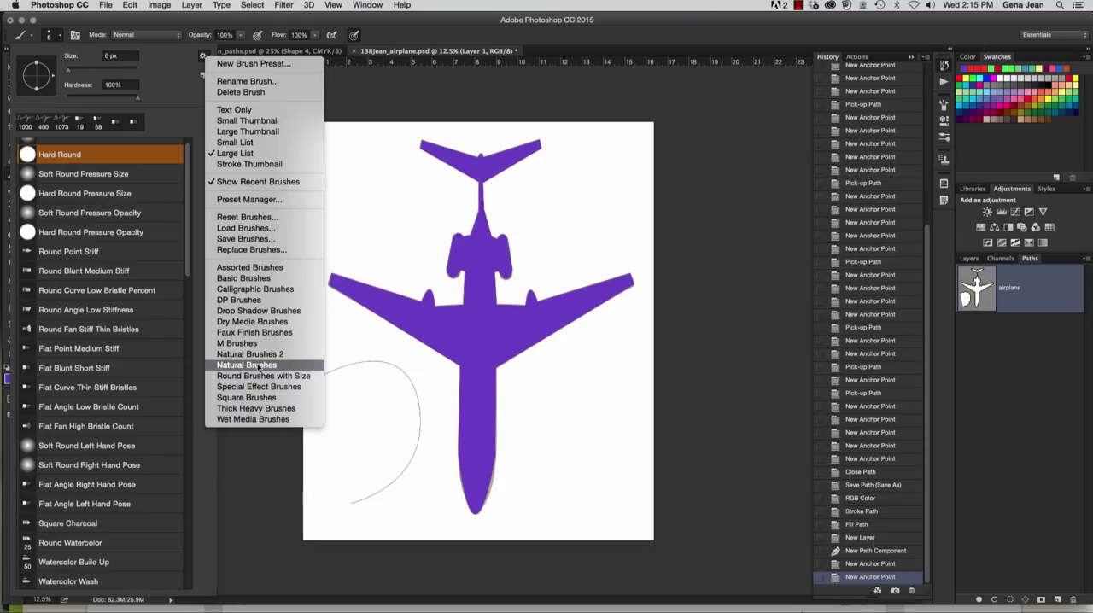
left_click(246, 365)
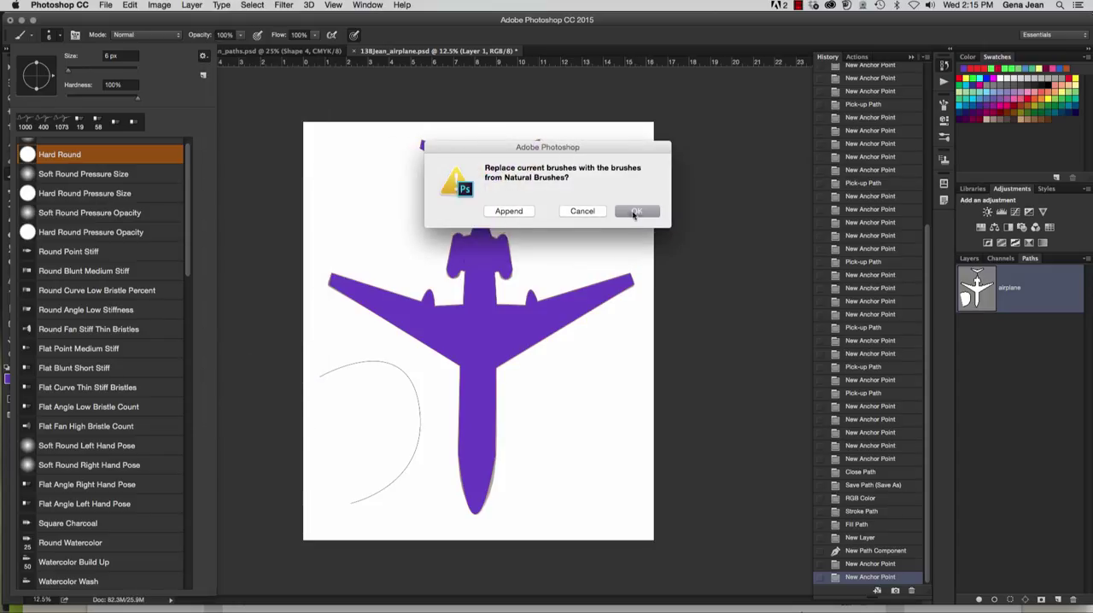
left_click(635, 212)
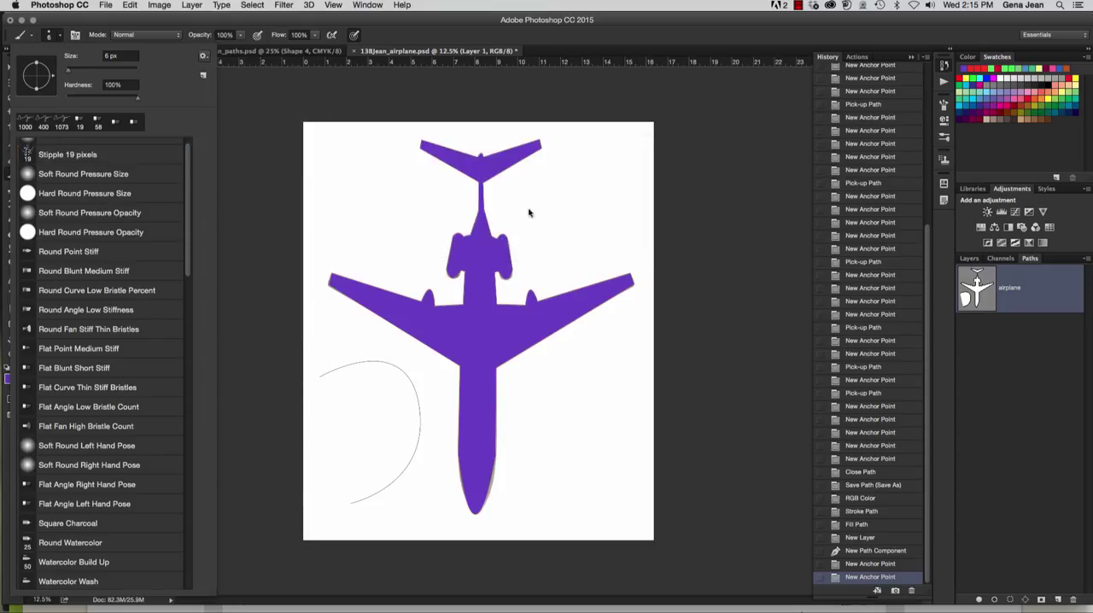
scroll("down", 3)
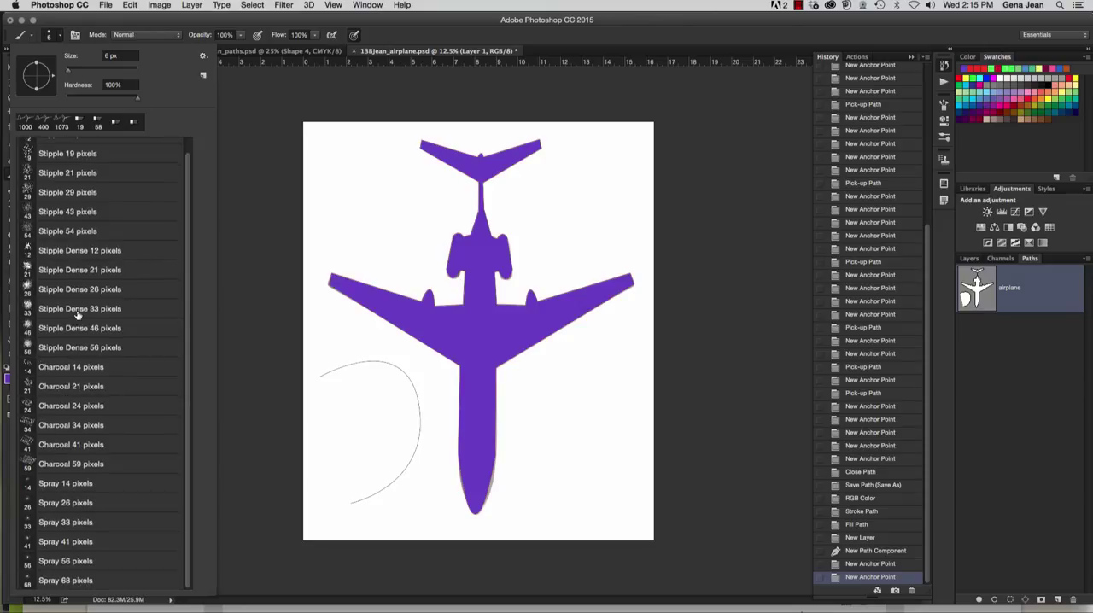
left_click(78, 308)
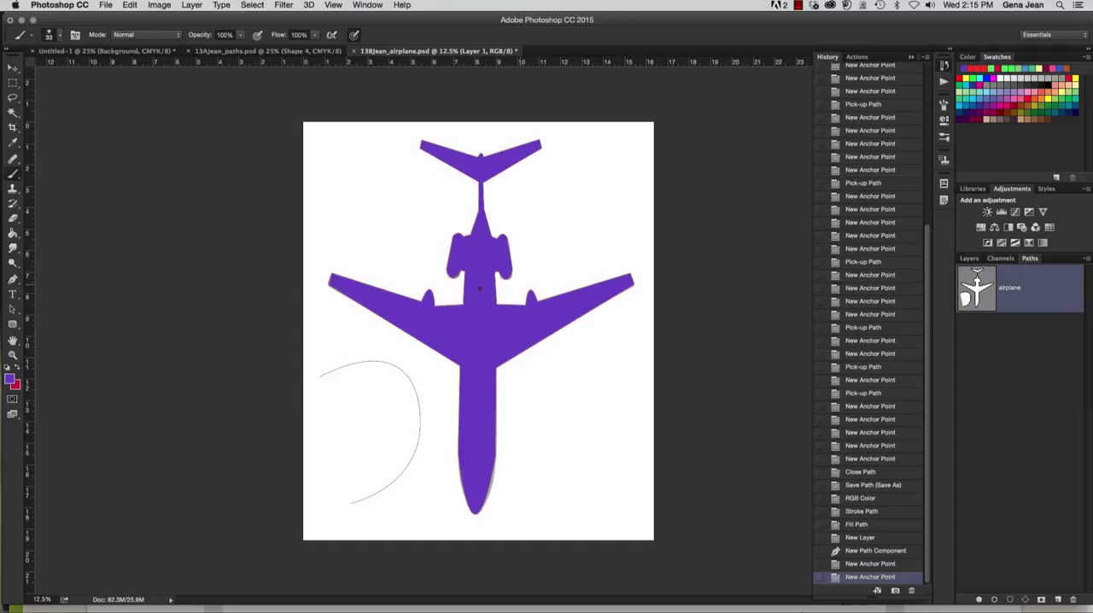
mouse_move(1014, 574)
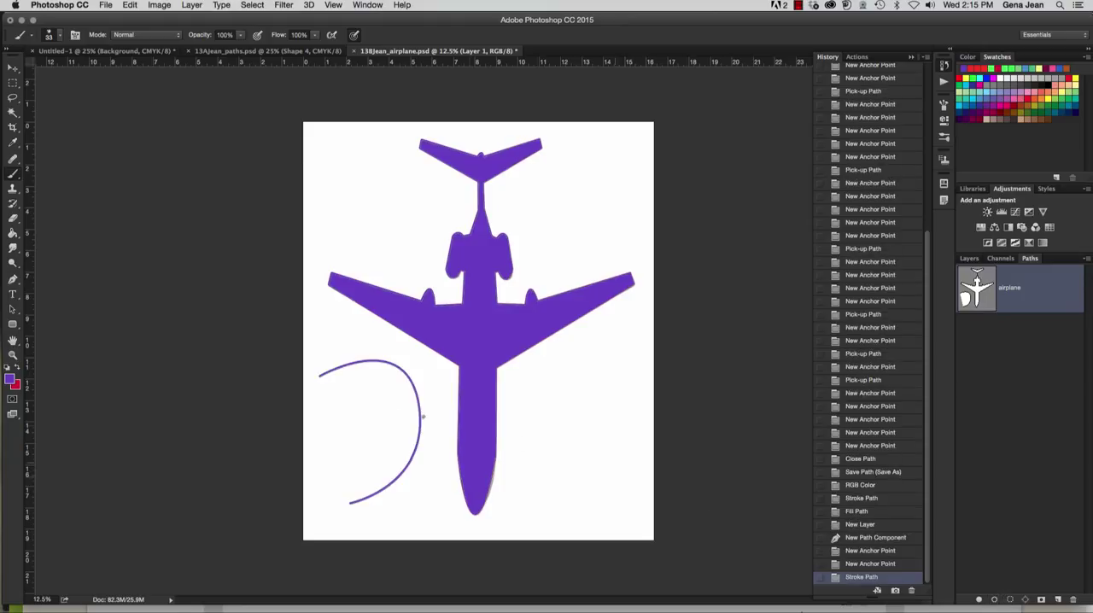
mouse_move(406, 459)
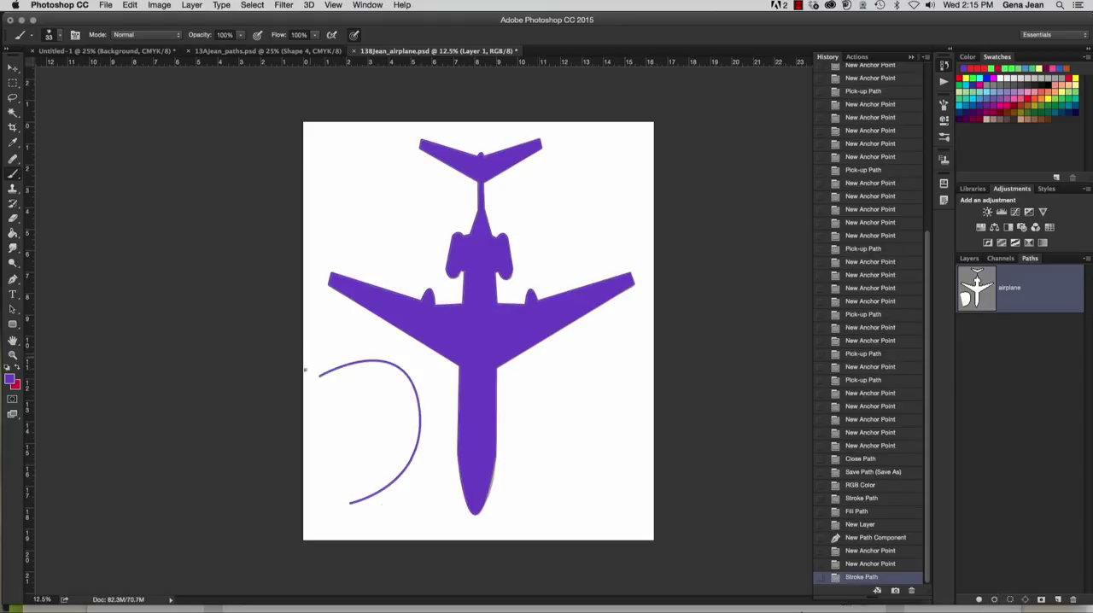
Stroke the curved path a second time with the stipple brush for a bolder purple line.
left_click(58, 34)
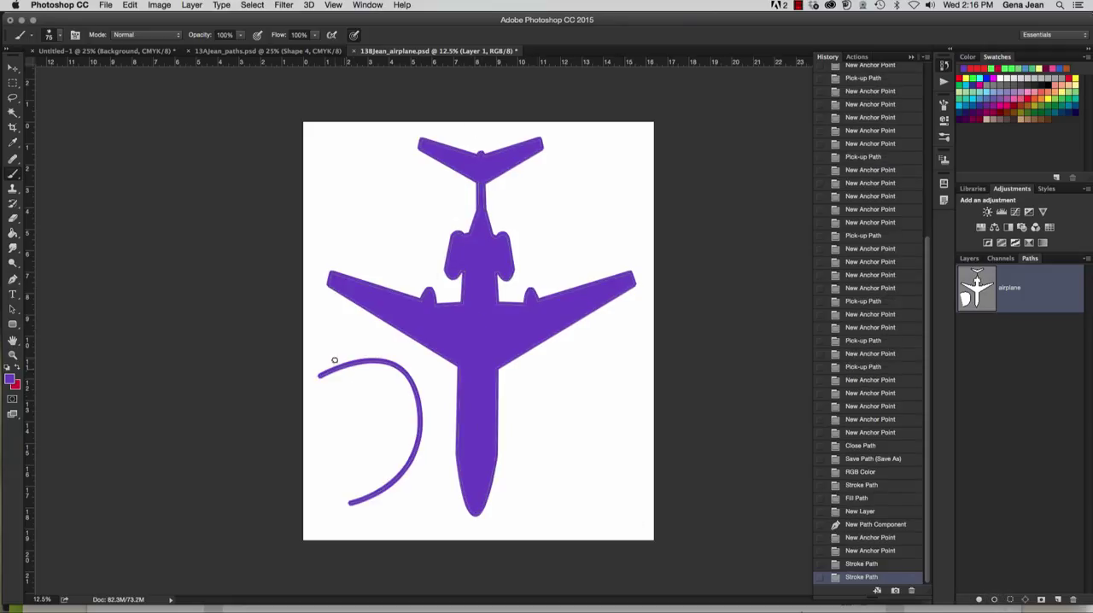
mouse_move(314, 447)
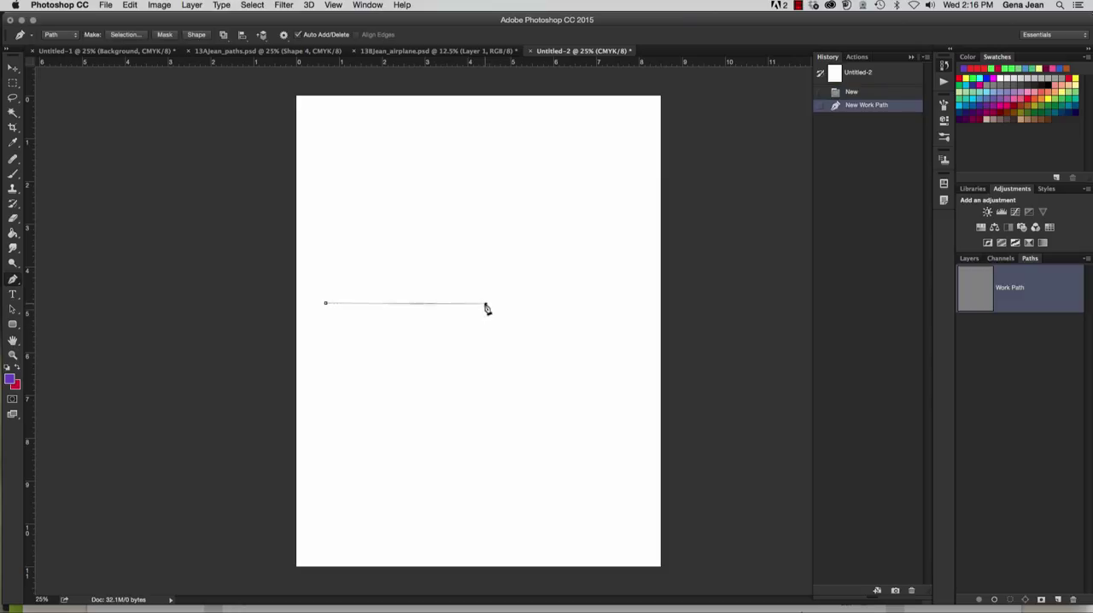
Draw an S-shaped wave path across the new blank document with two anchor points.
left_click_drag(485, 303, 570, 461)
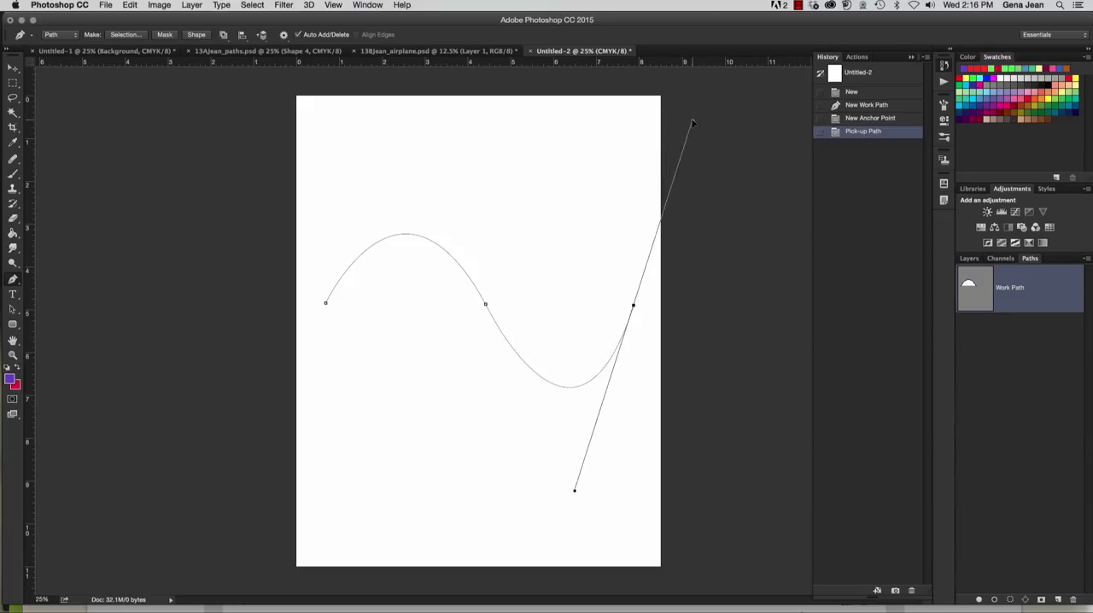
left_click(632, 304)
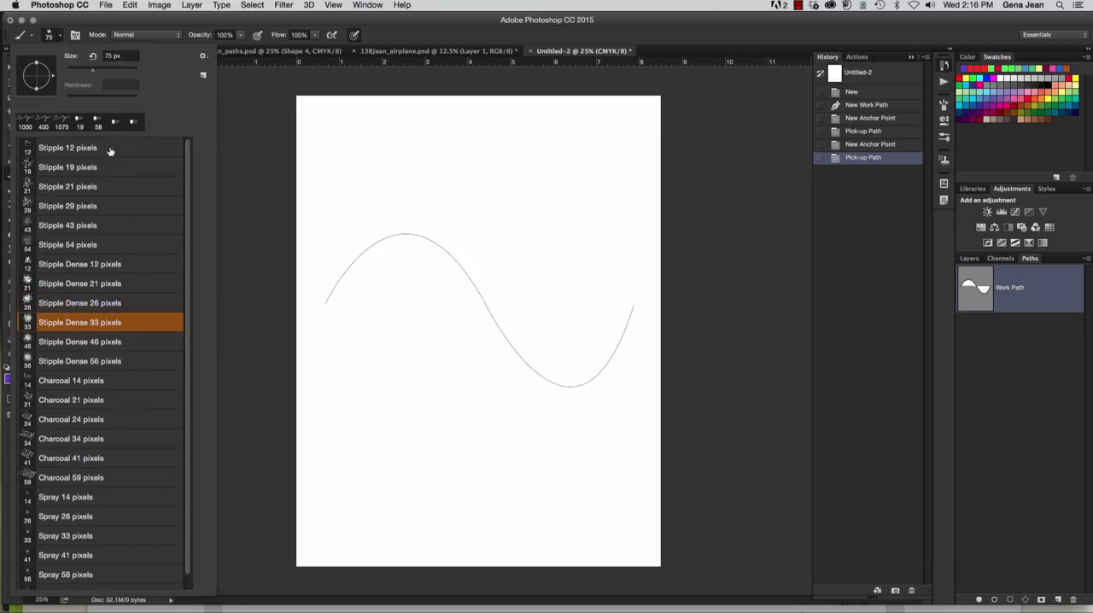
Reset the brush presets to the default set and scroll toward Scattered Maple Leaves.
left_click(202, 56)
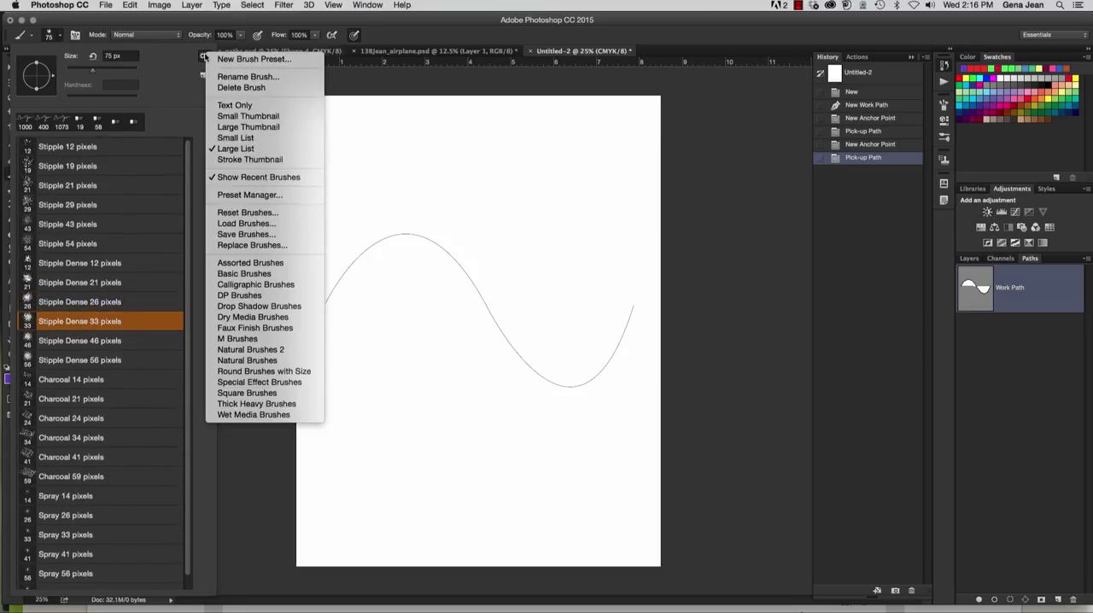
mouse_move(246, 222)
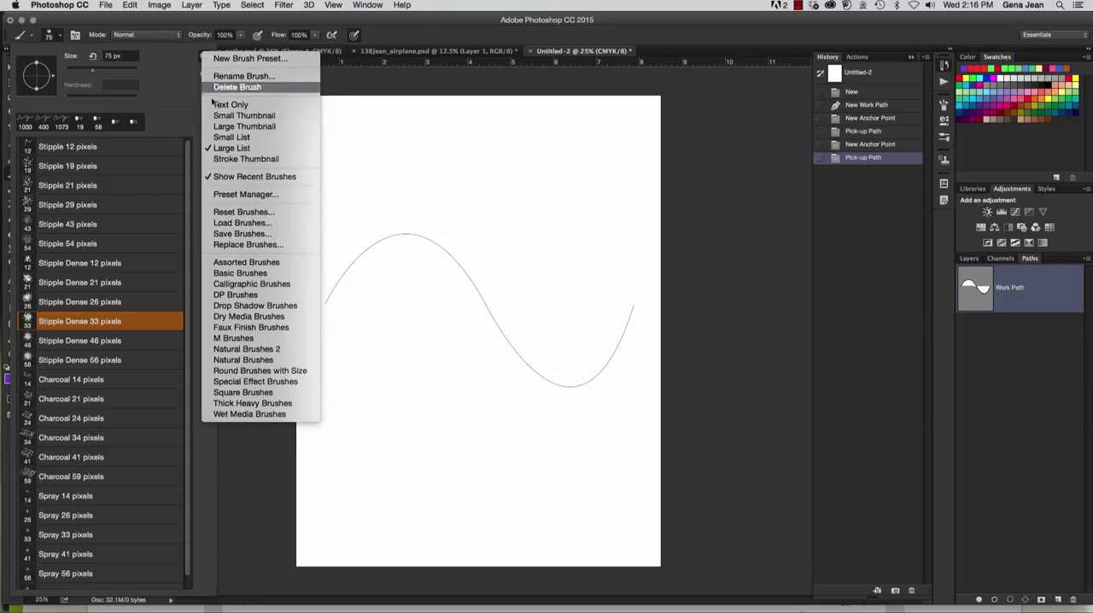
mouse_move(242, 212)
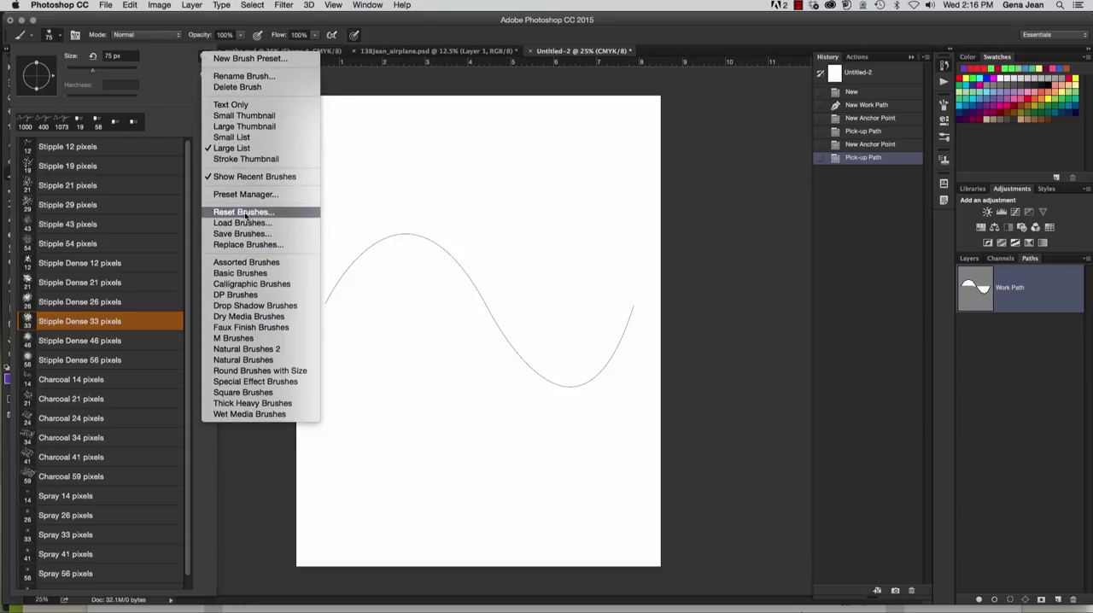
left_click(243, 212)
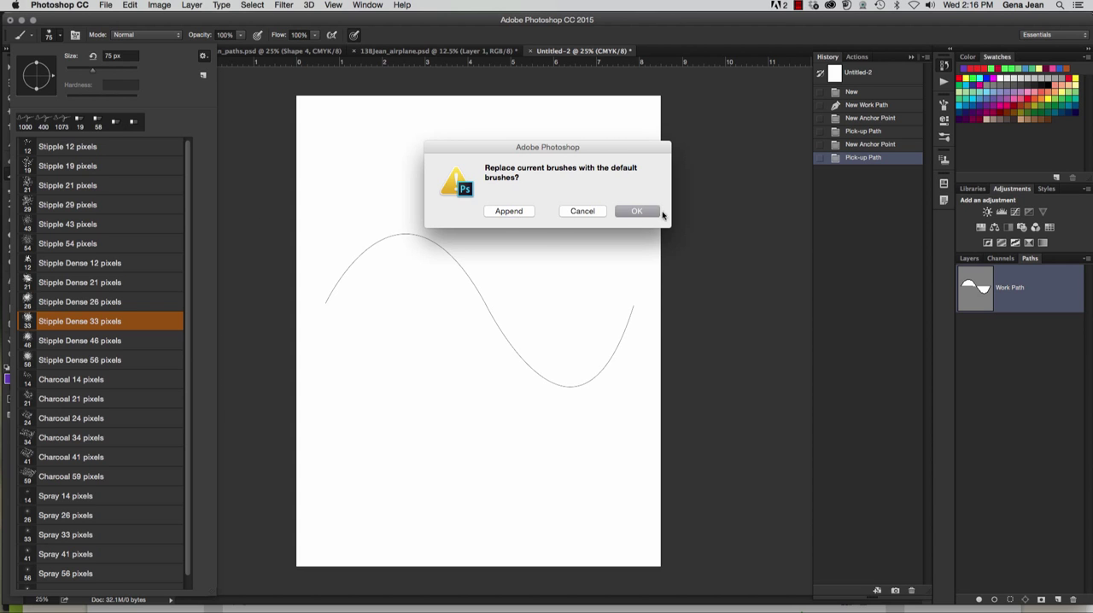
left_click(636, 212)
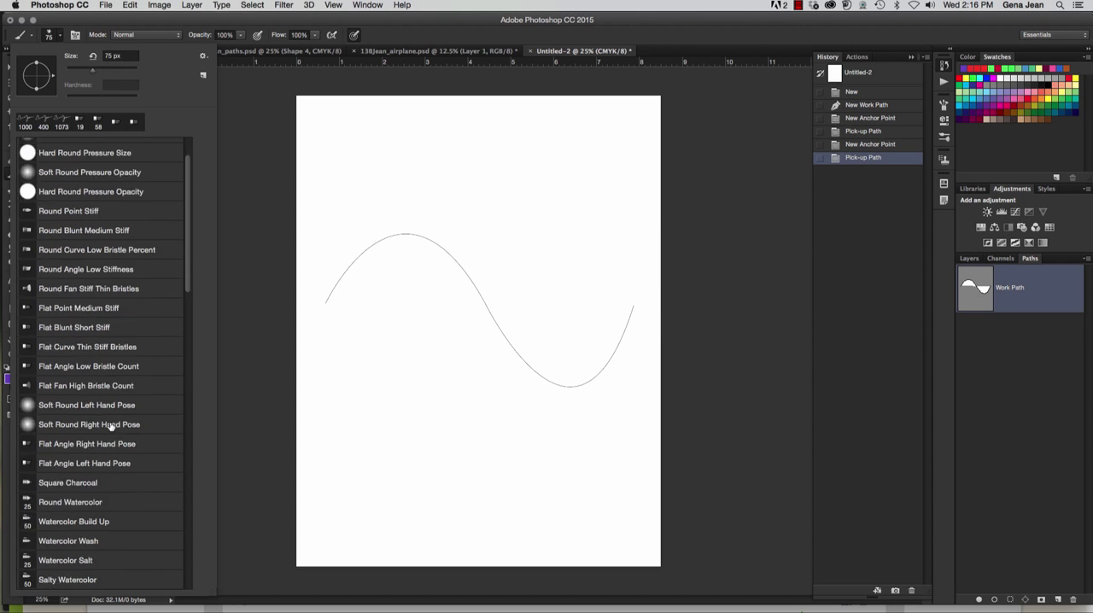
scroll("down", 3)
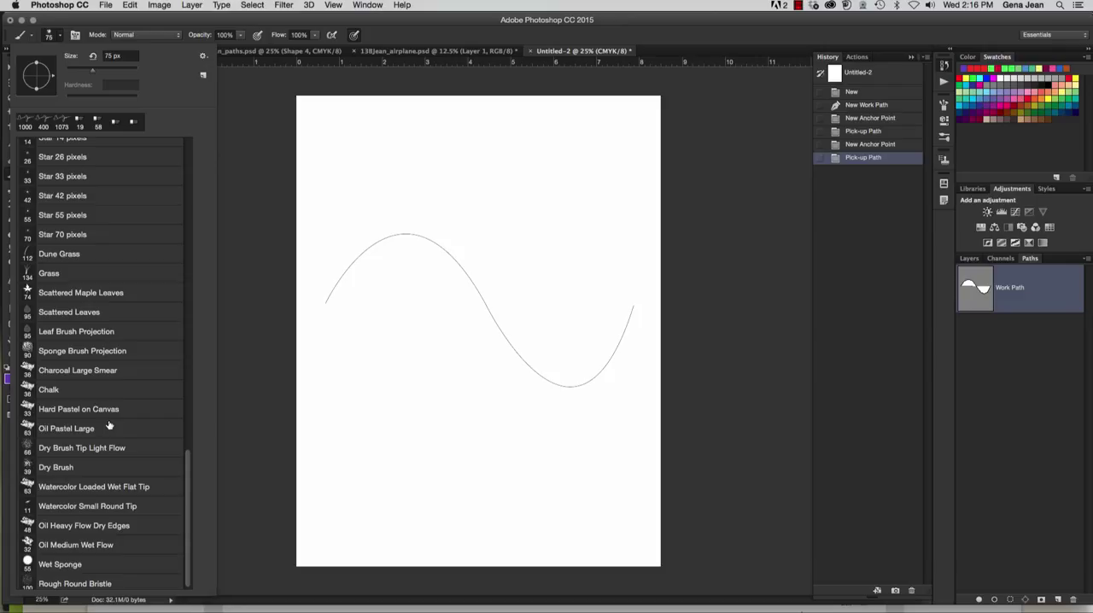
mouse_move(55, 275)
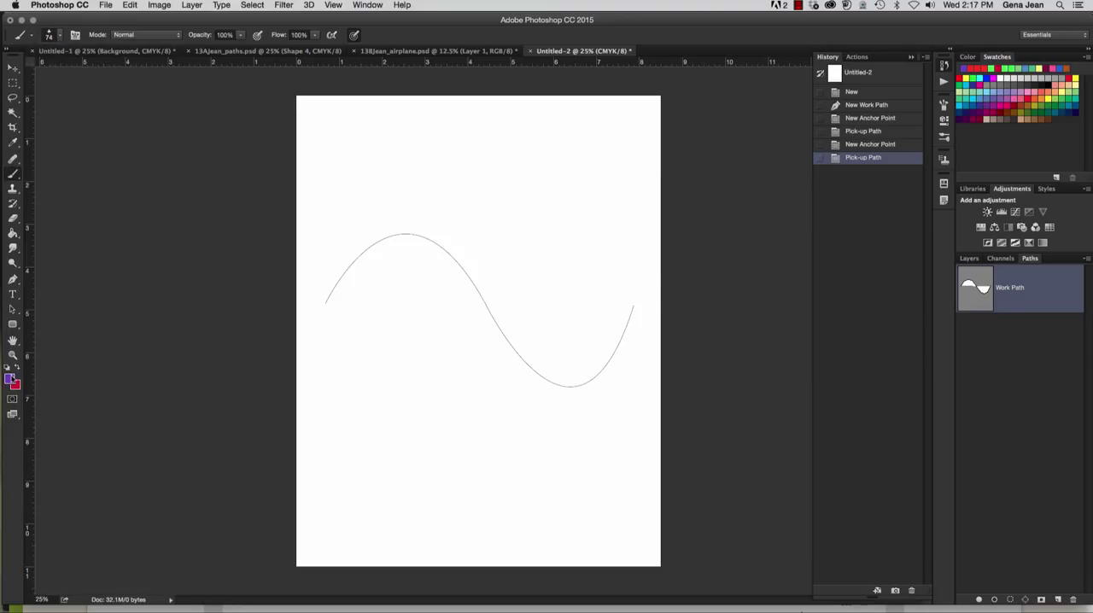
Set the foreground colour to orange for the maple-leaf stroke.
left_click(8, 375)
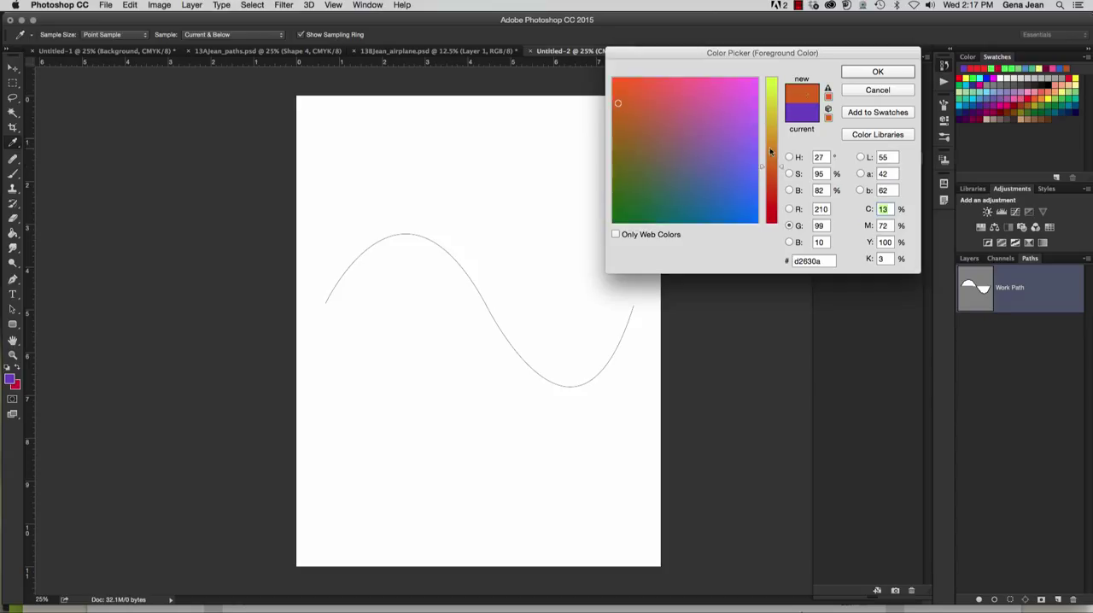
left_click(878, 71)
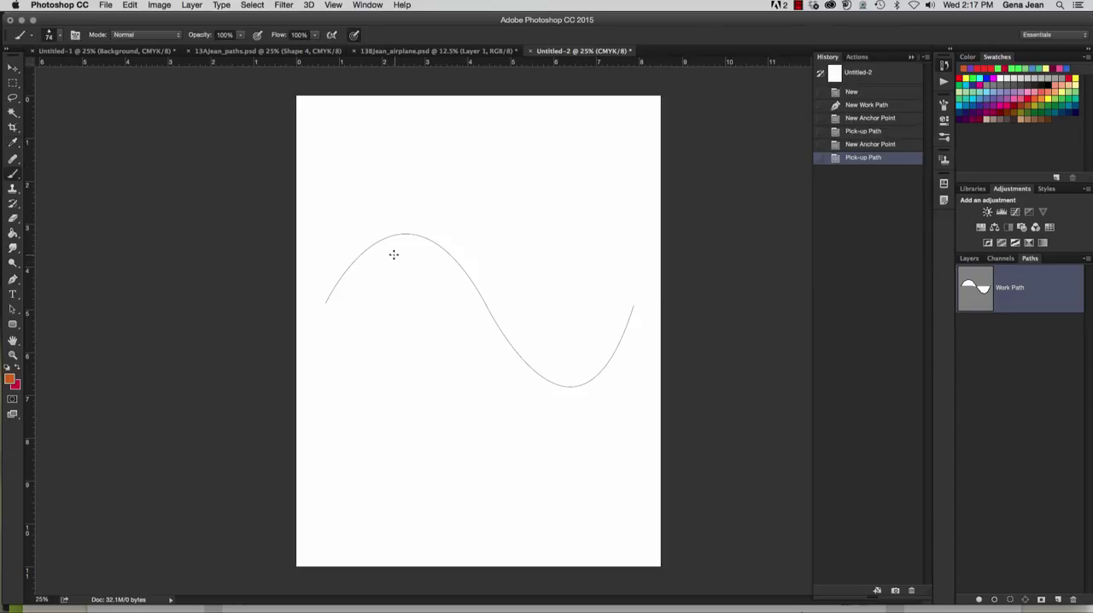
mouse_move(530, 478)
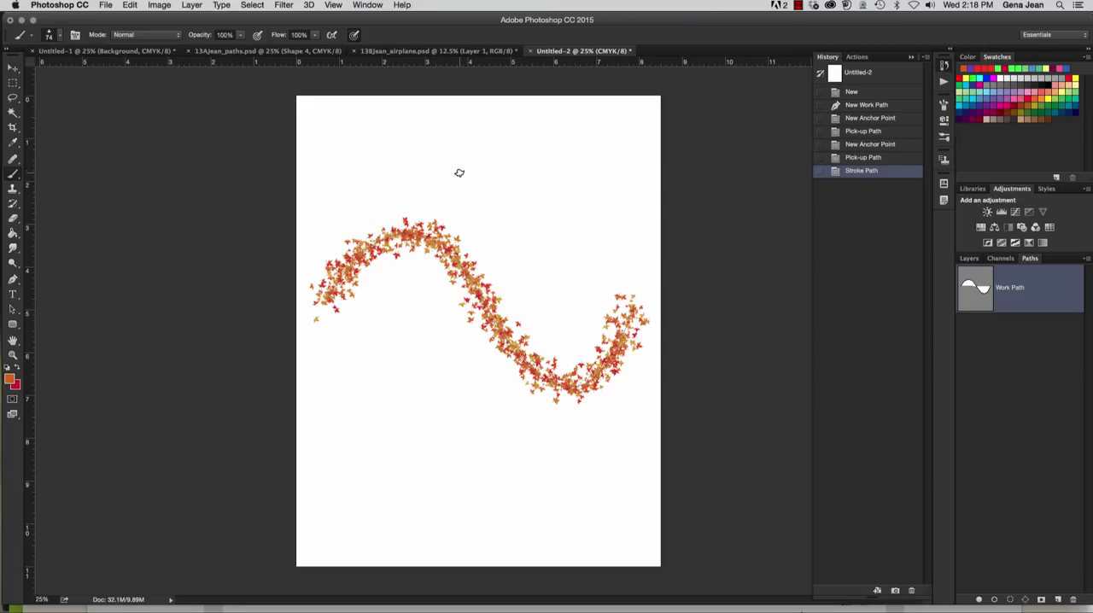
mouse_move(492, 184)
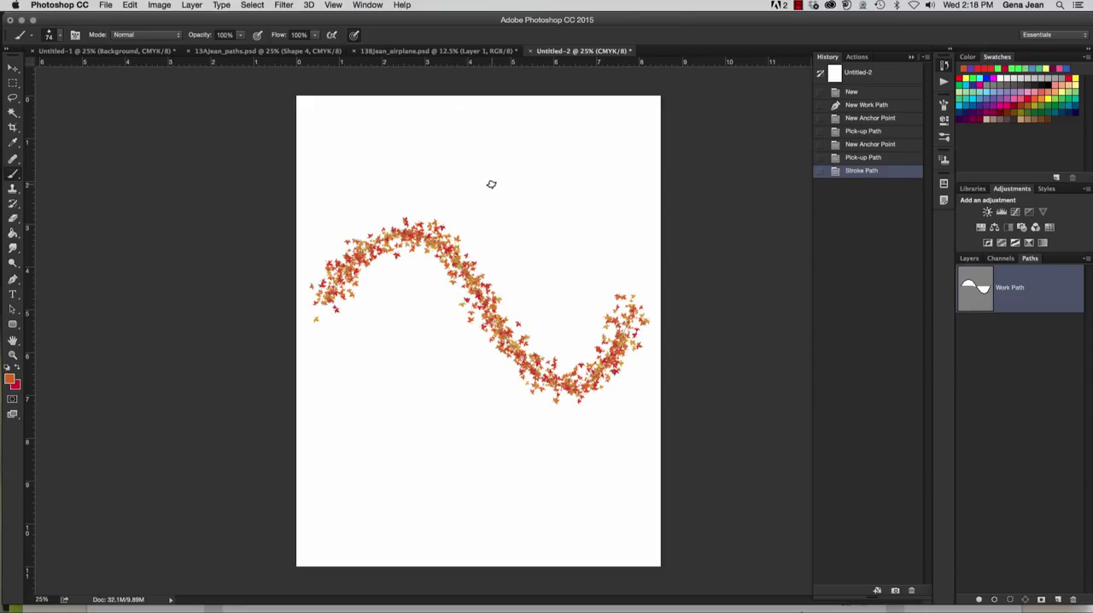
left_click(109, 7)
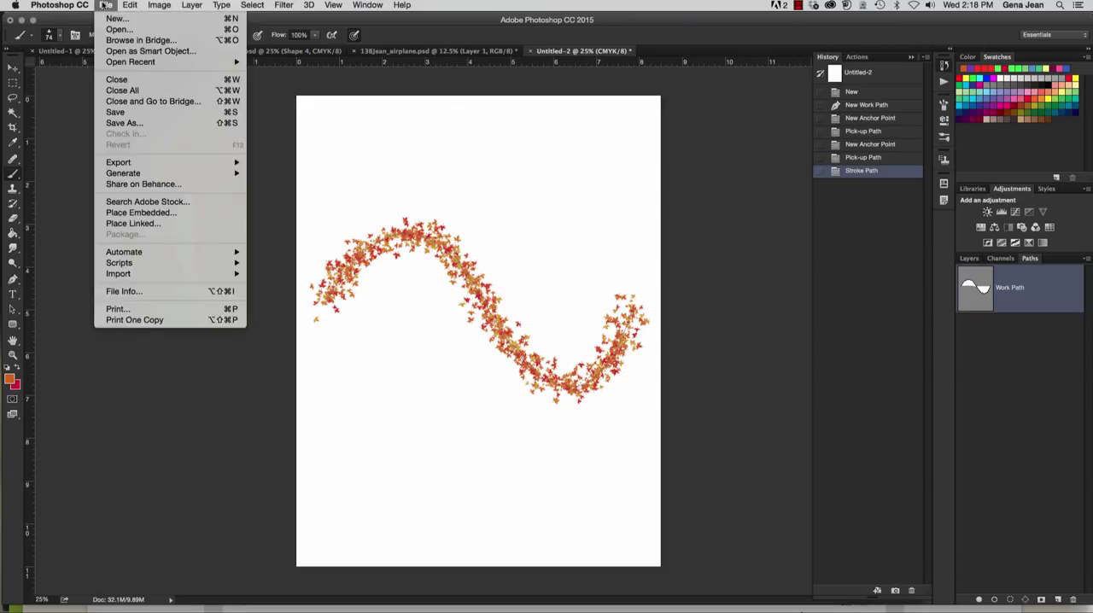
mouse_move(123, 31)
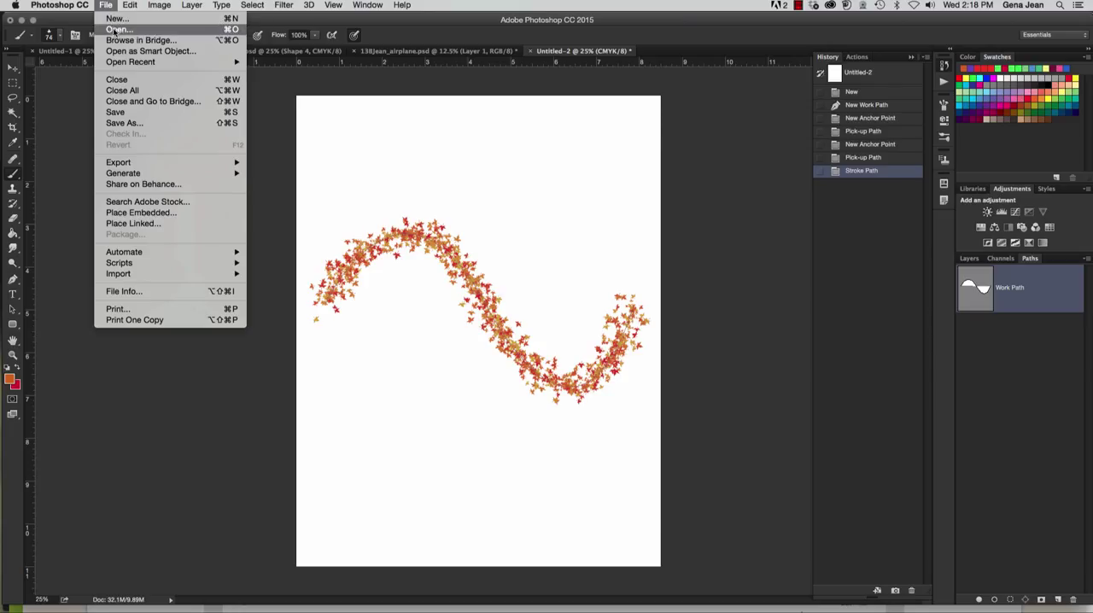
Open sunflower.jpg from Chapter12 > CH12WorkFiles.
left_click(116, 30)
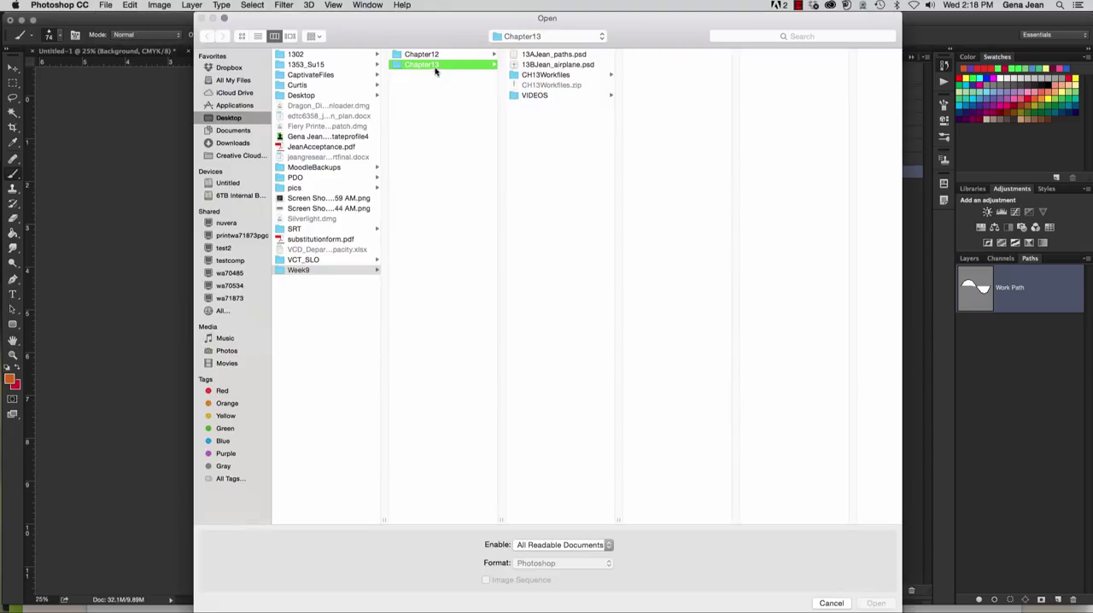
left_click(423, 51)
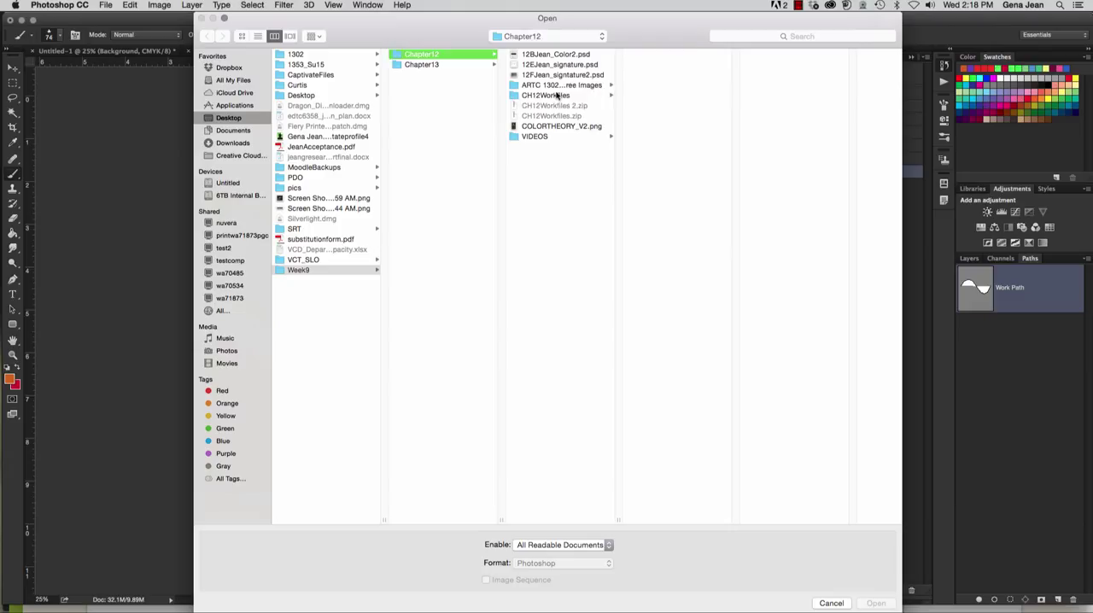
left_click(543, 95)
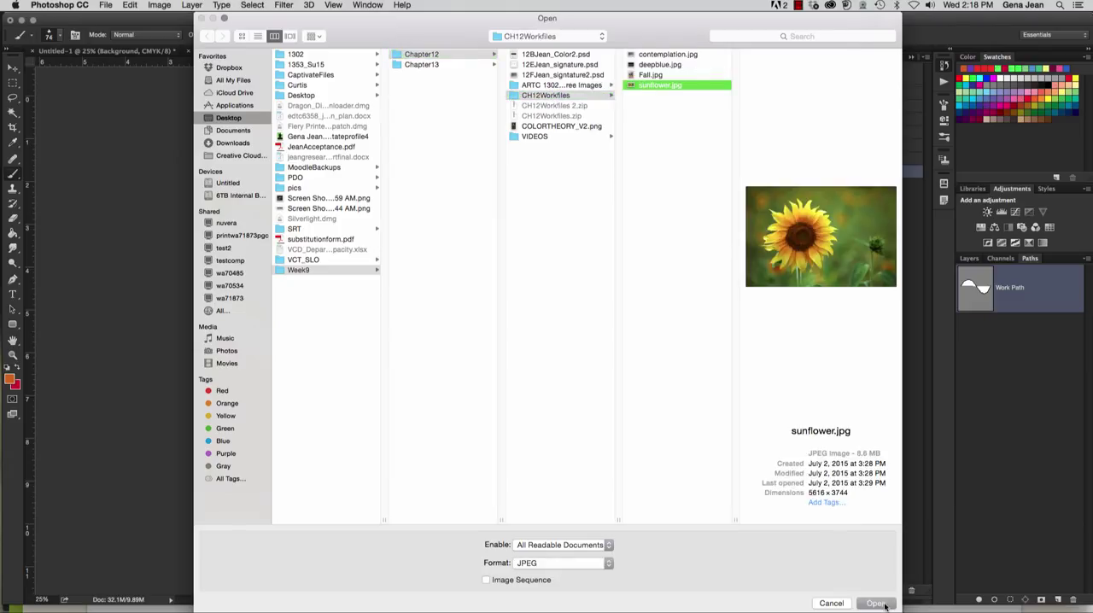
left_click(878, 604)
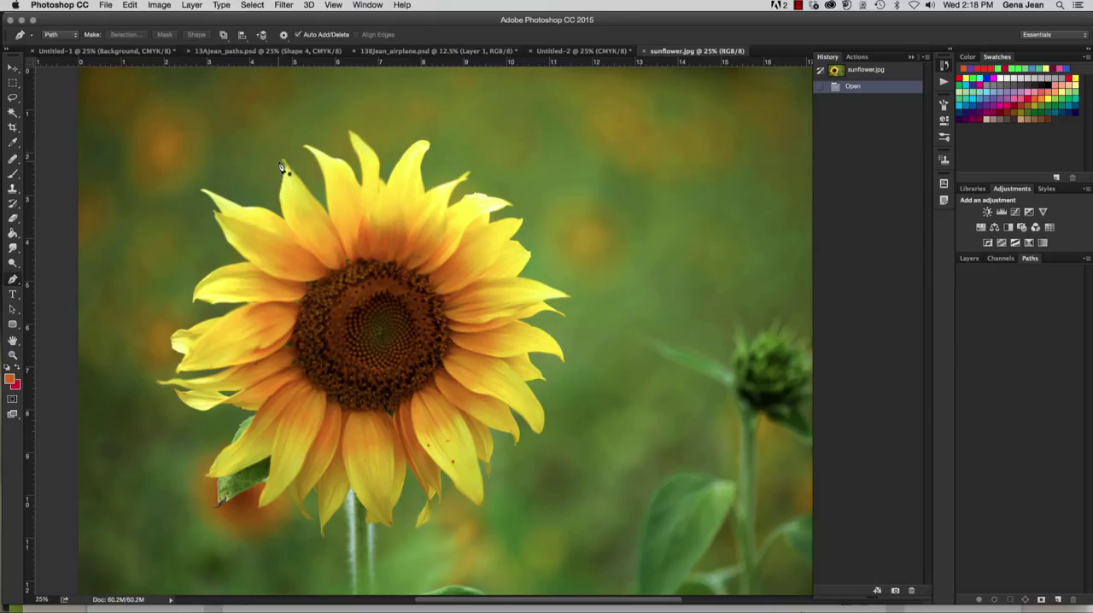
mouse_move(326, 270)
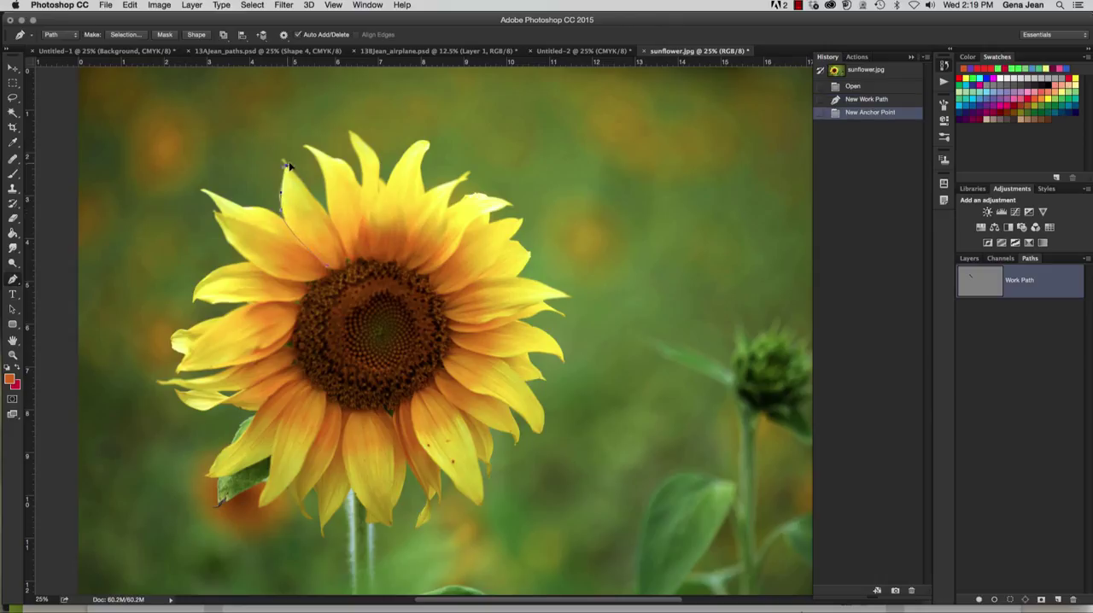
Place pen anchors from the upper-left petal tip up along its edge to the gap between the top petals.
left_click(290, 169)
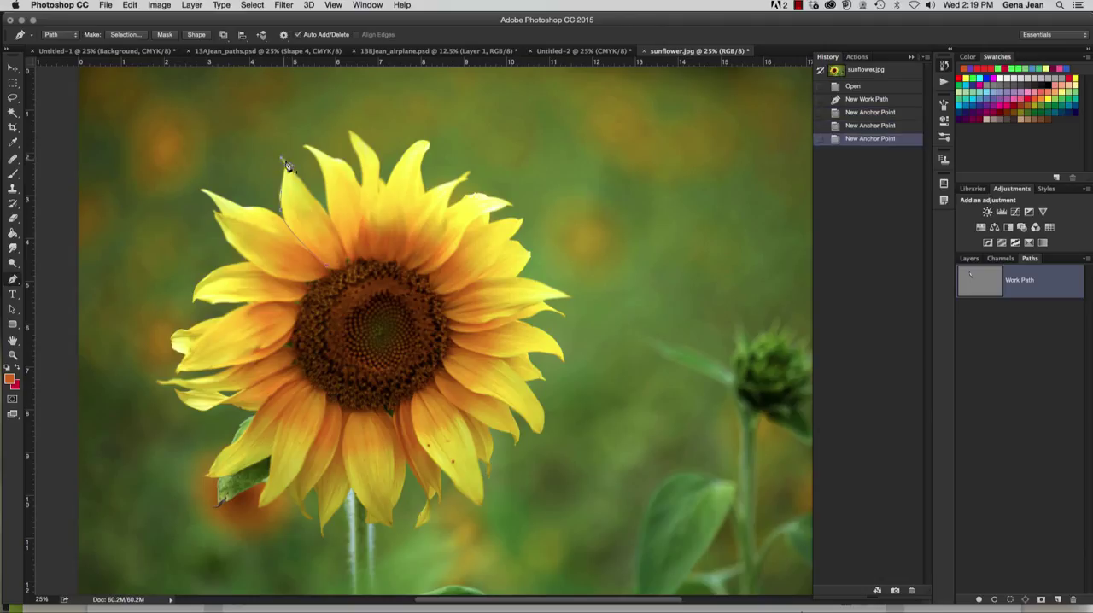
mouse_move(314, 212)
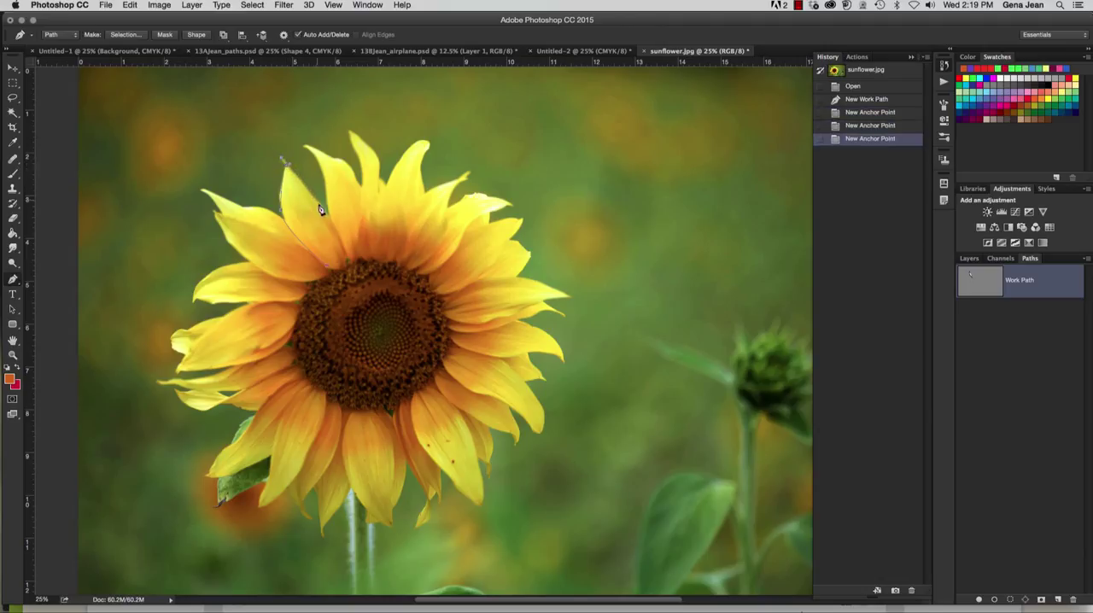
mouse_move(314, 201)
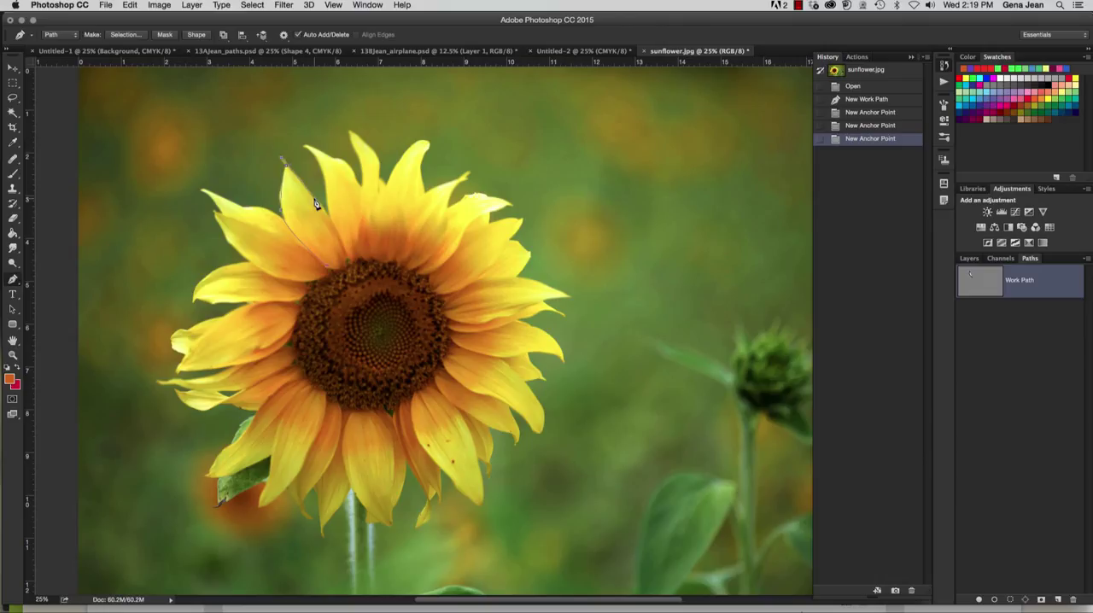
left_click(324, 221)
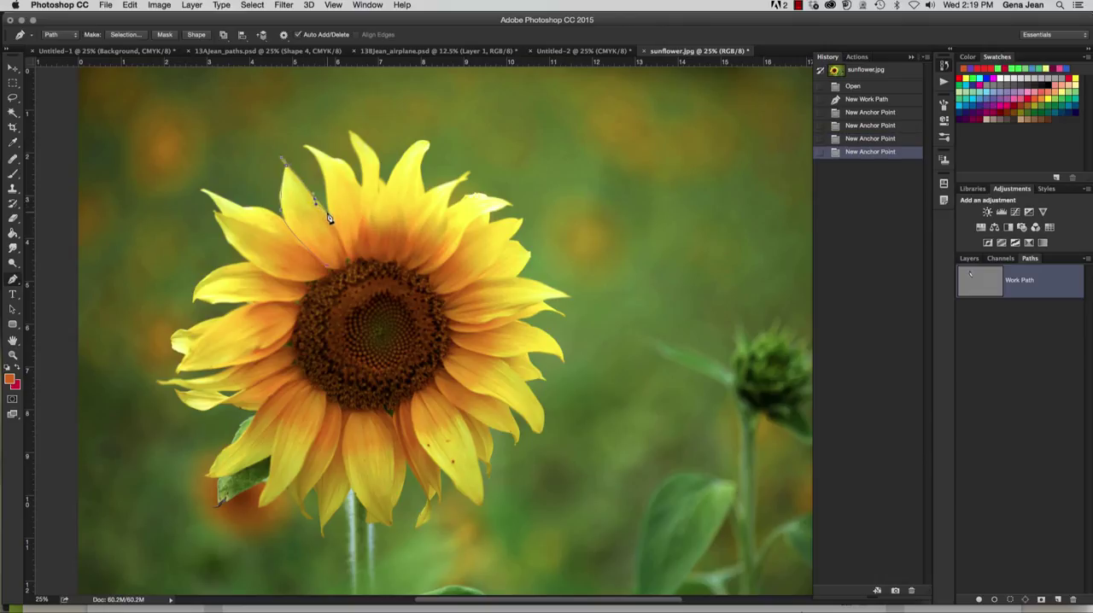
left_click(331, 202)
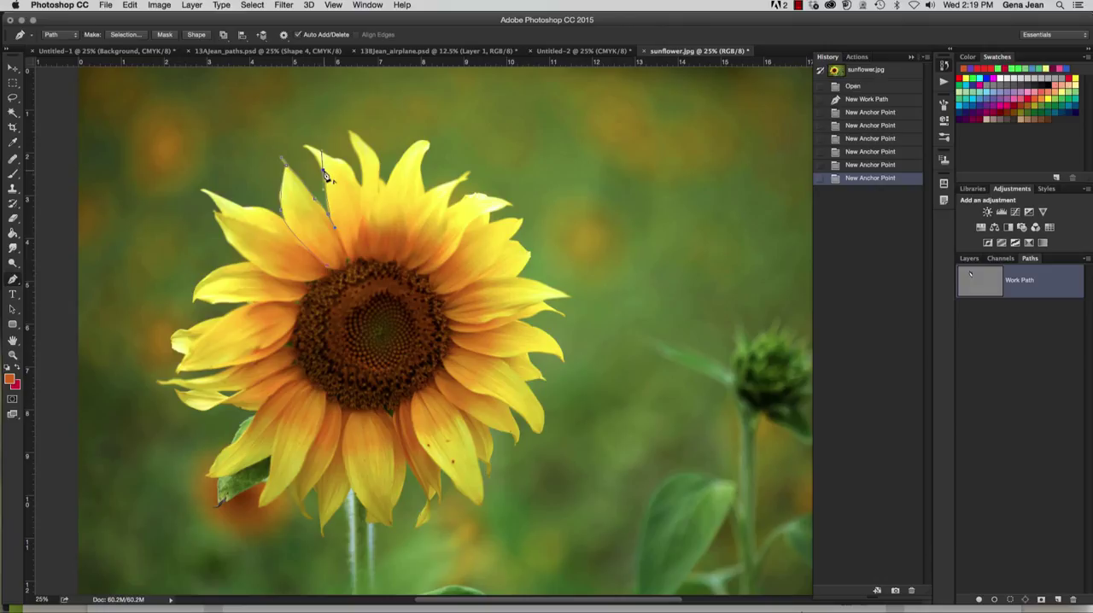
left_click(304, 154)
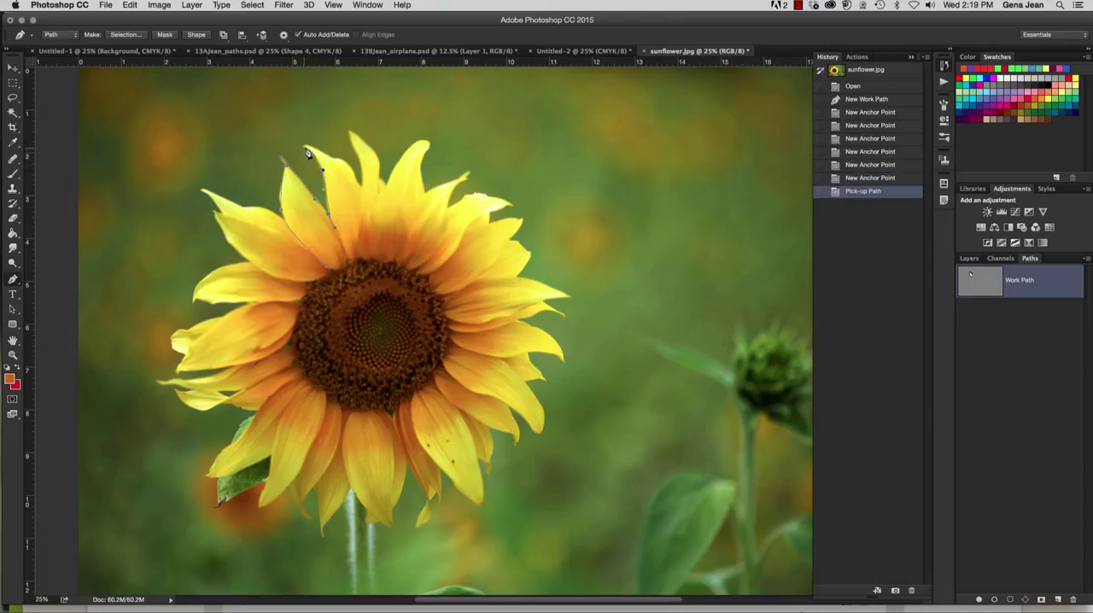
mouse_move(295, 147)
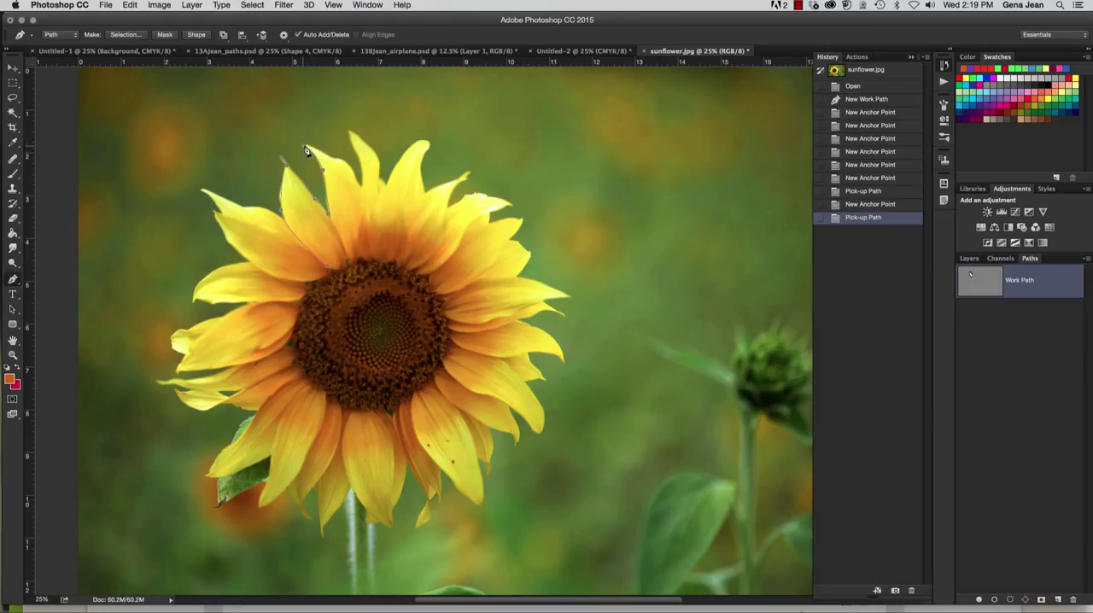
left_click(323, 159)
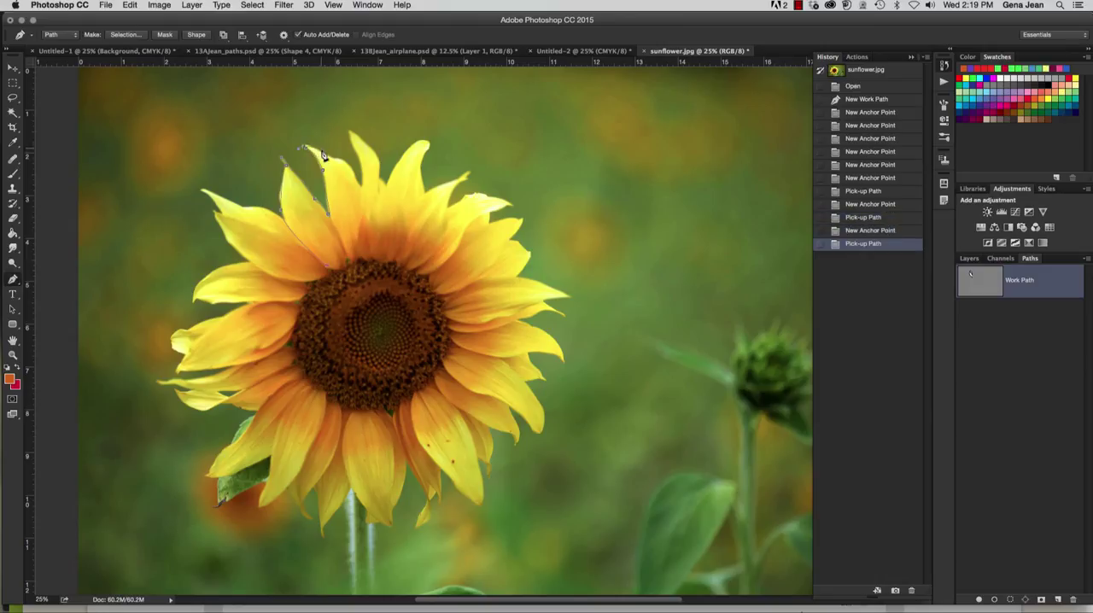
mouse_move(338, 170)
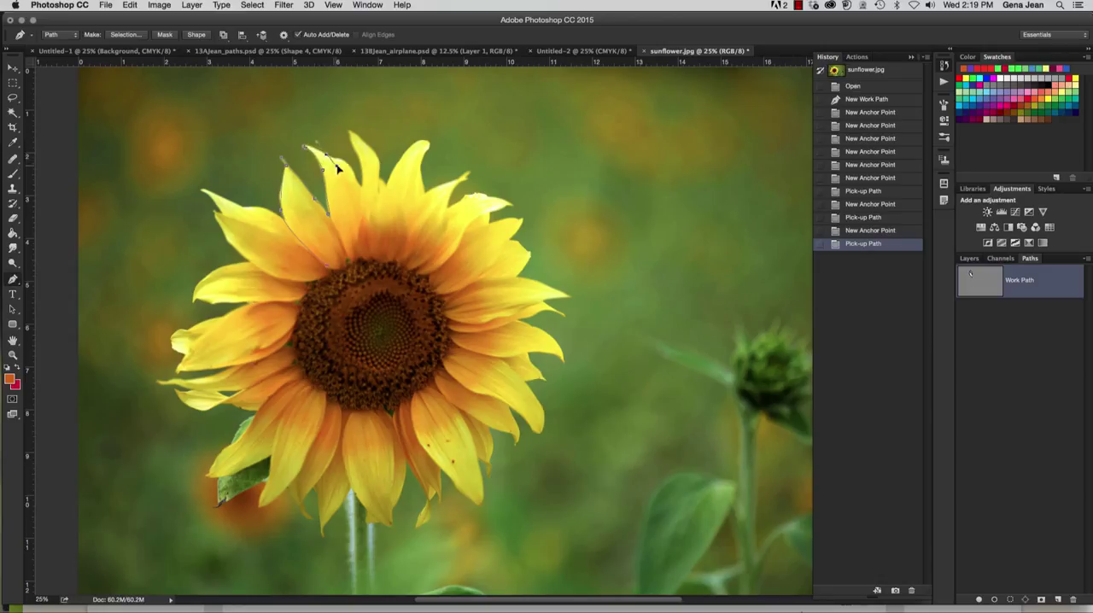
Continue the work path over the top petals, anchoring tips and the notches between them.
left_click(338, 176)
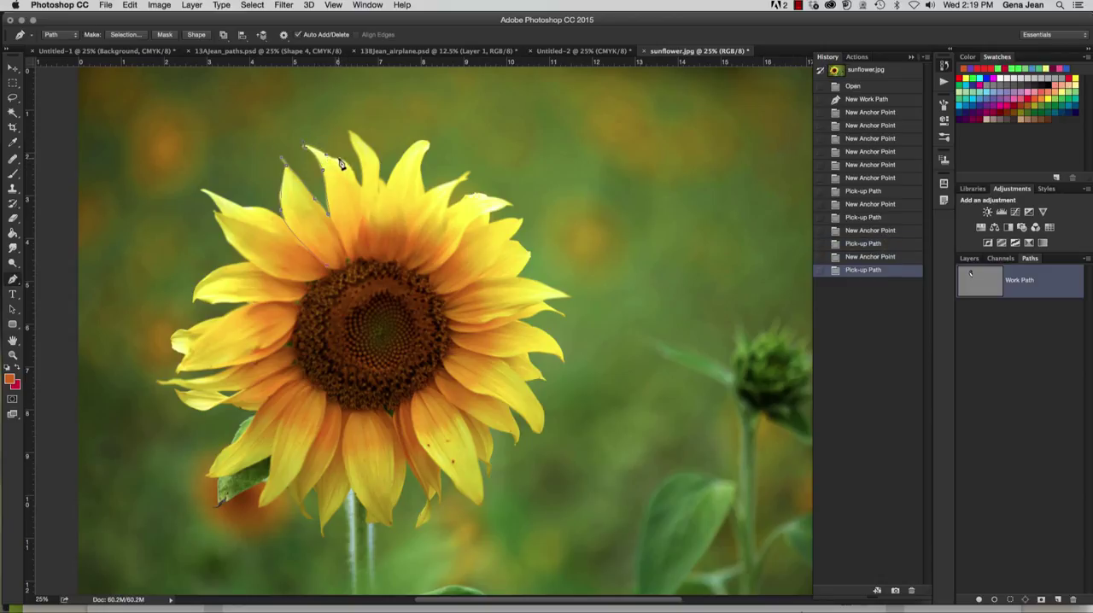
left_click(342, 164)
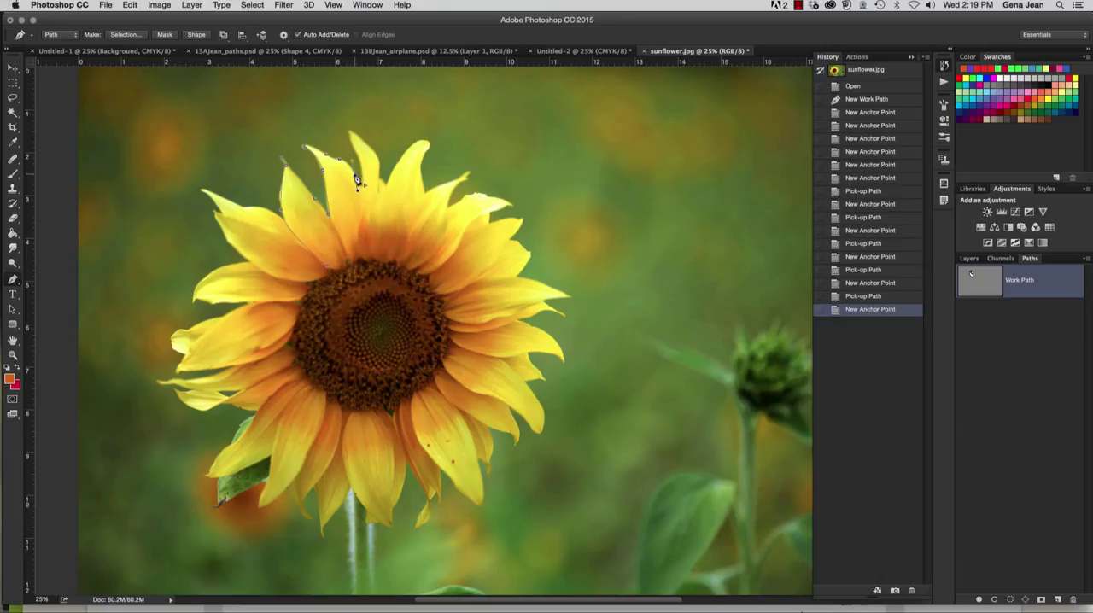
left_click(359, 179)
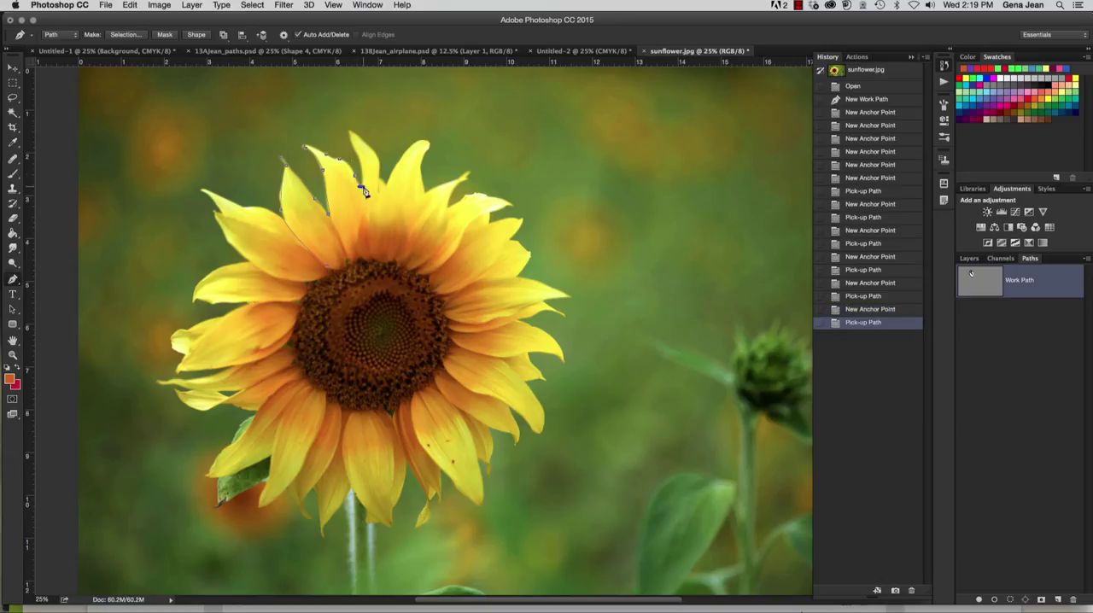
left_click(358, 164)
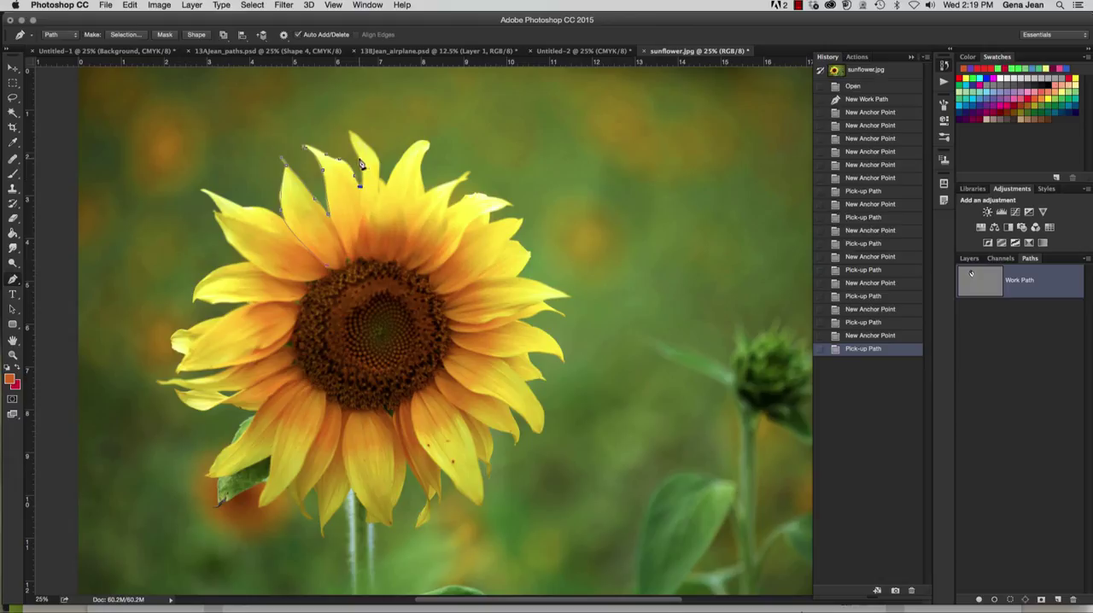
left_click(365, 169)
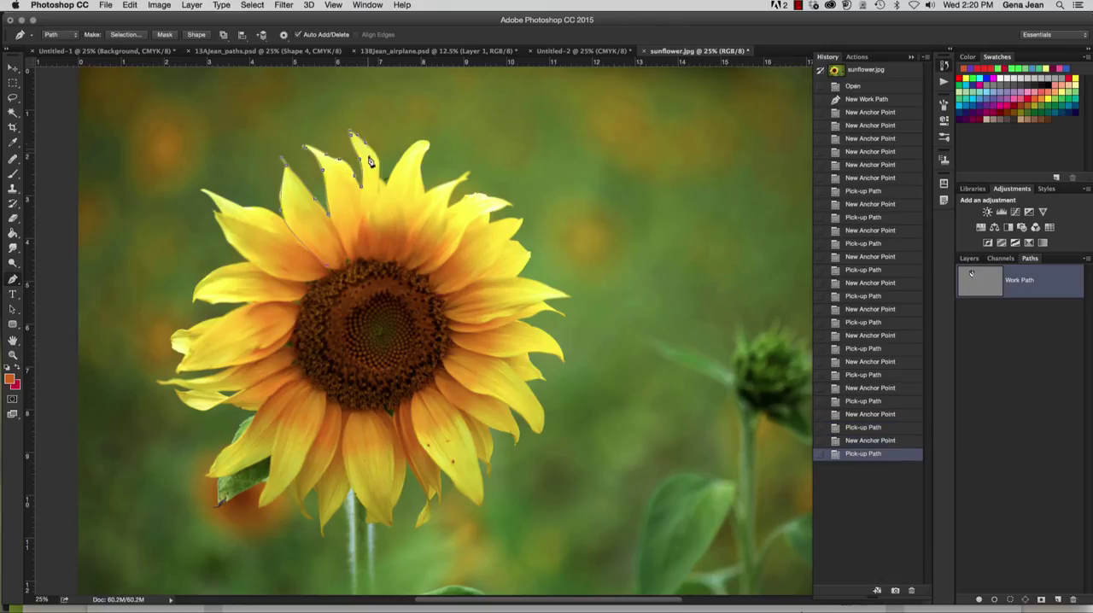
mouse_move(374, 186)
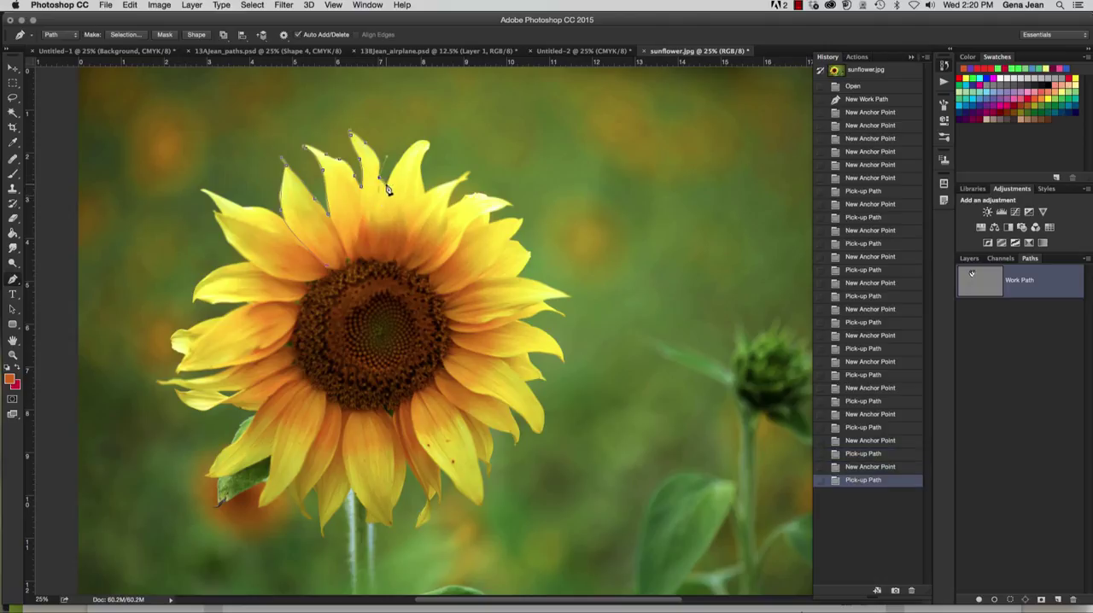
Extend the path across the tallest and top petals, anchoring each tip and notch.
left_click(385, 188)
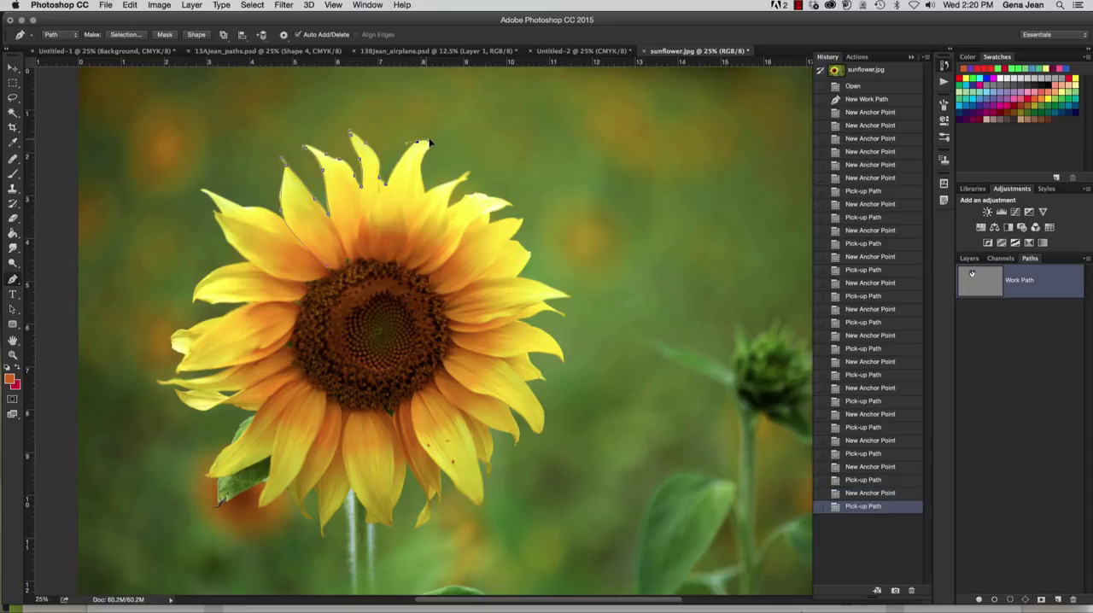
left_click(424, 164)
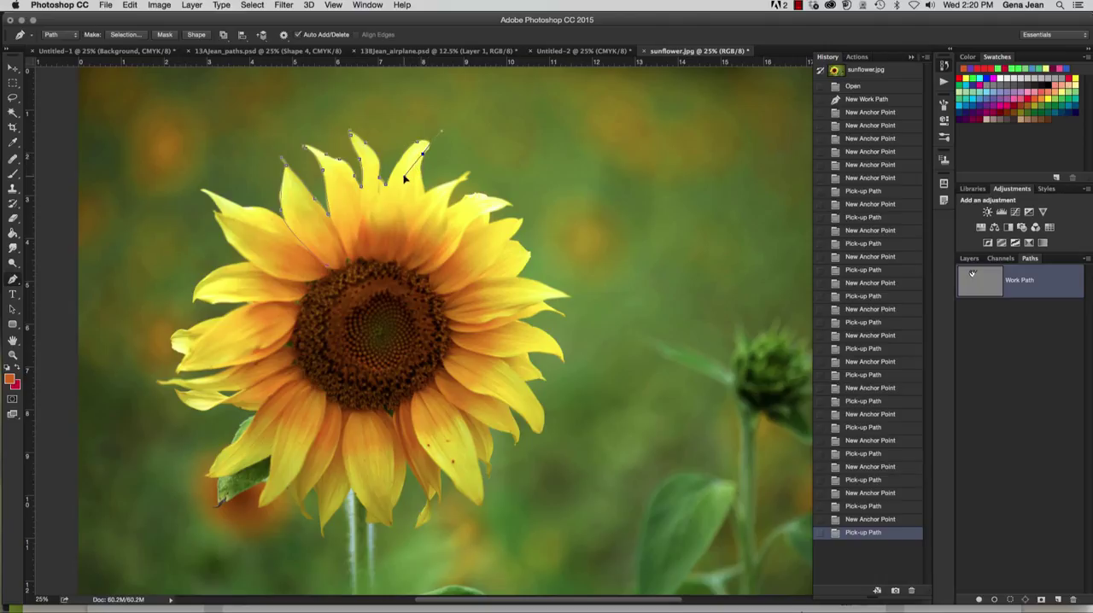
left_click(417, 175)
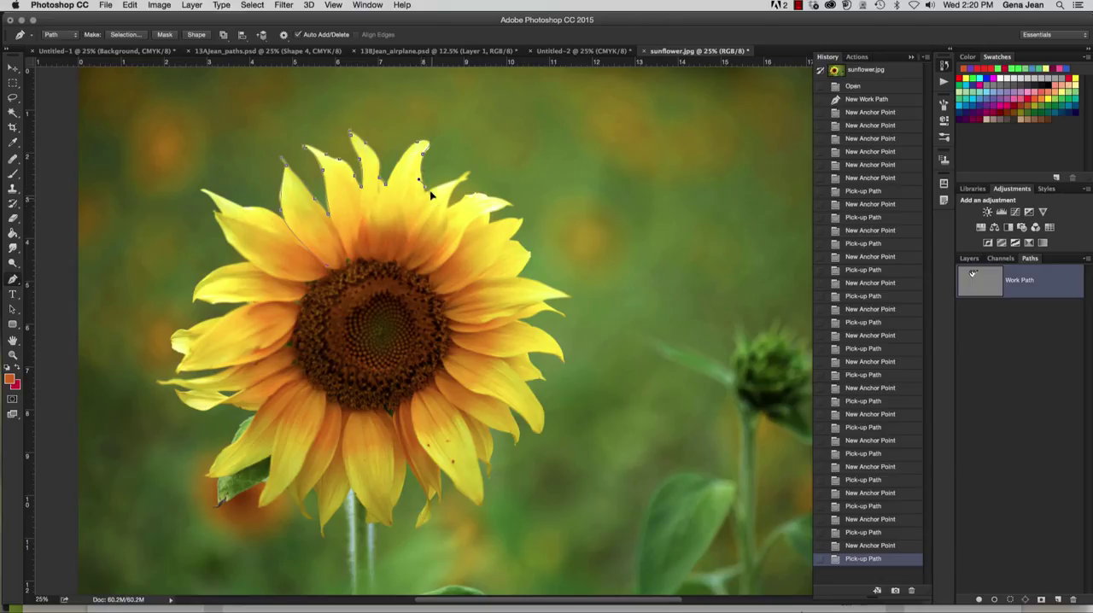
left_click(427, 189)
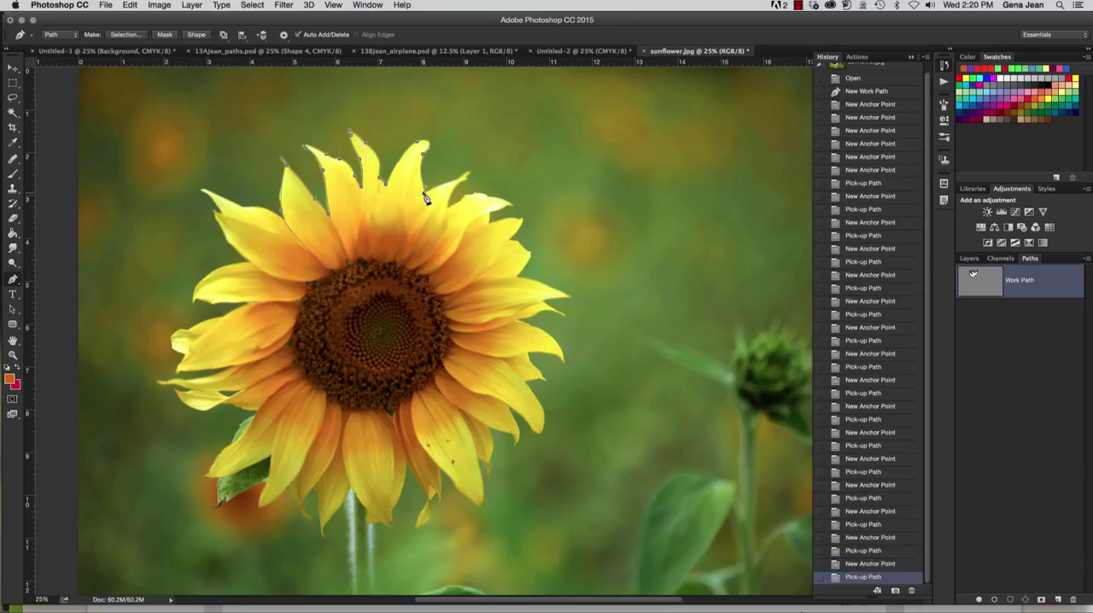
left_click(423, 192)
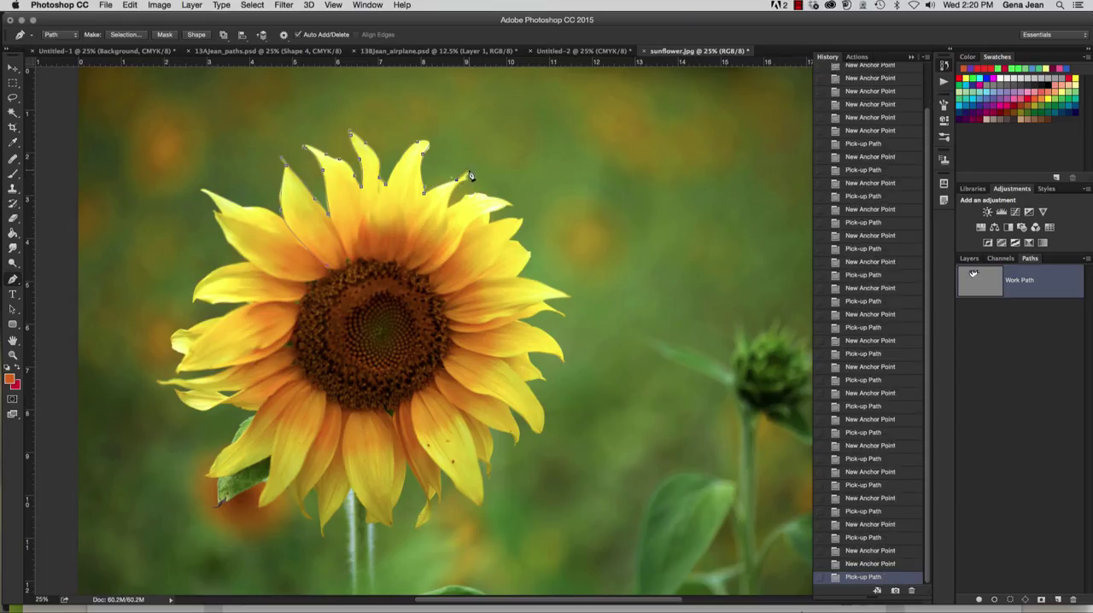
Carry the path around the upper-right petals and down the flower's right side.
left_click(470, 181)
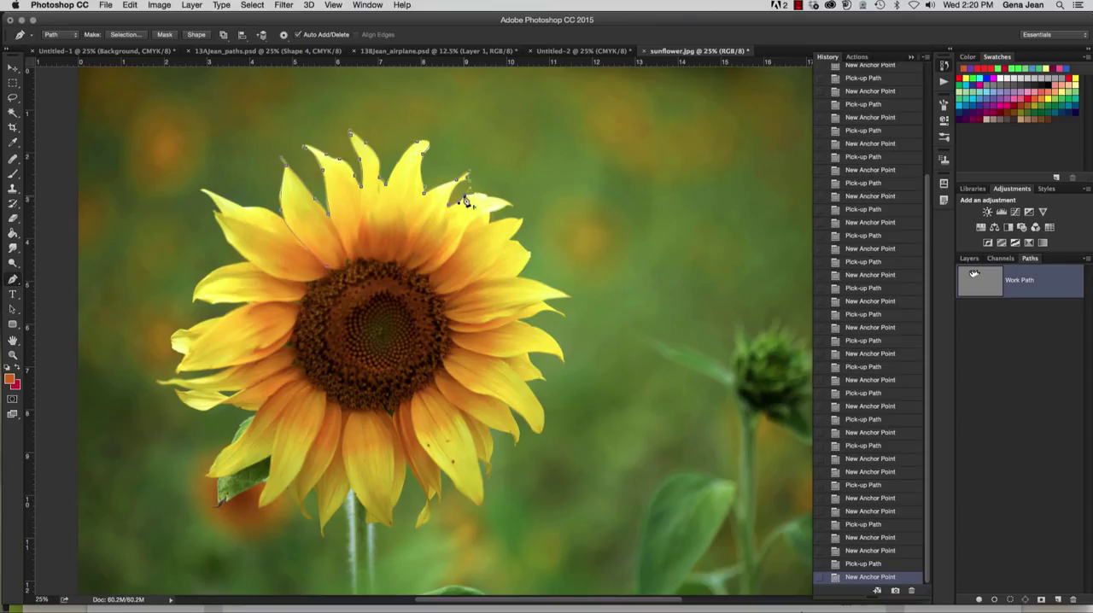
left_click(467, 208)
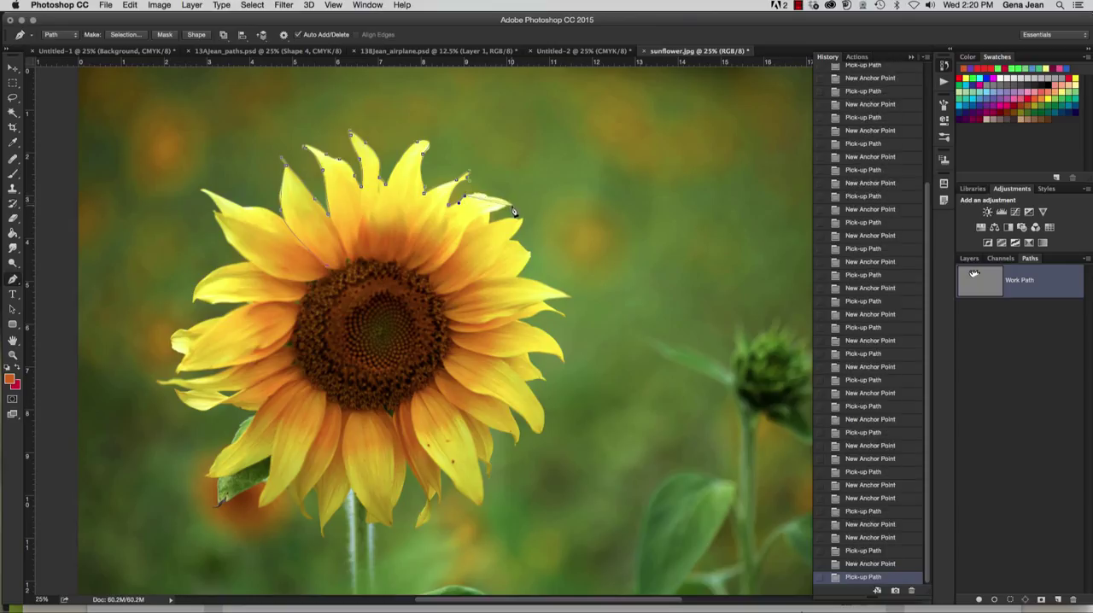
left_click(509, 215)
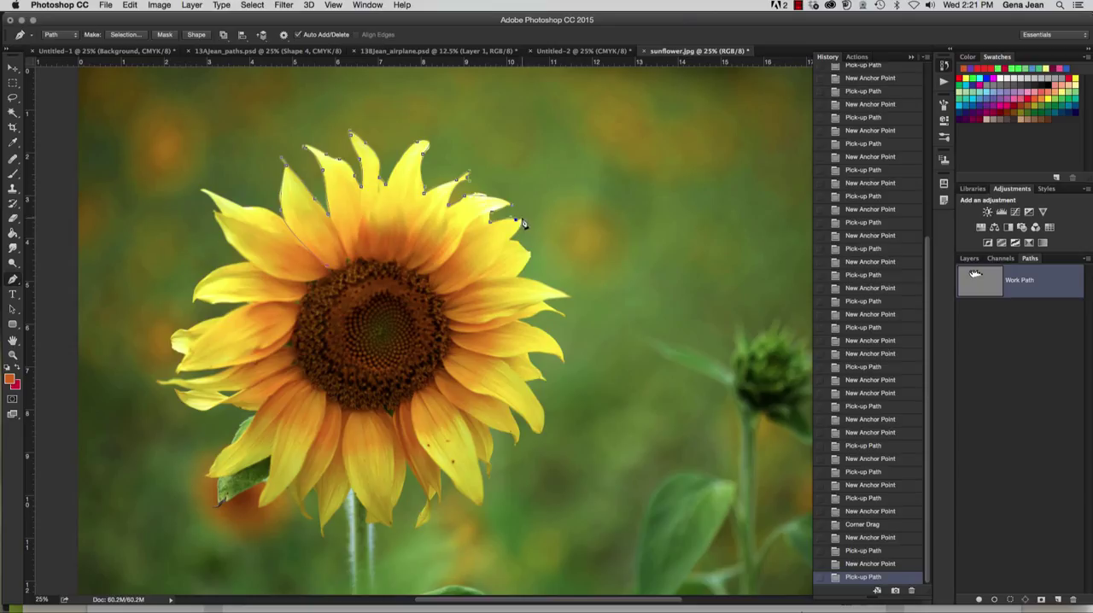
left_click(516, 224)
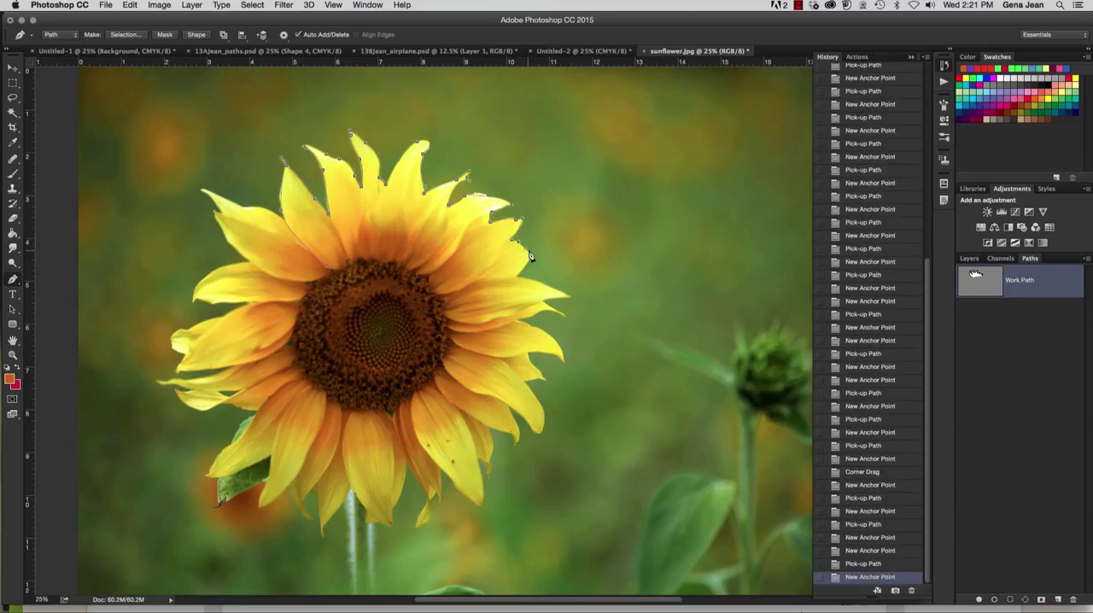
mouse_move(536, 253)
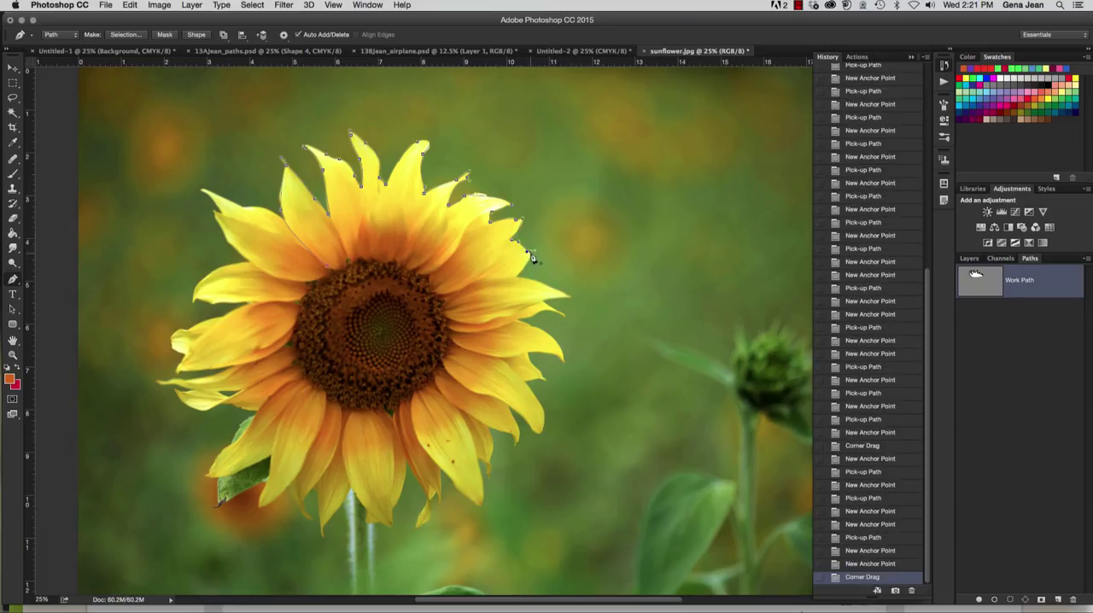
left_click(519, 282)
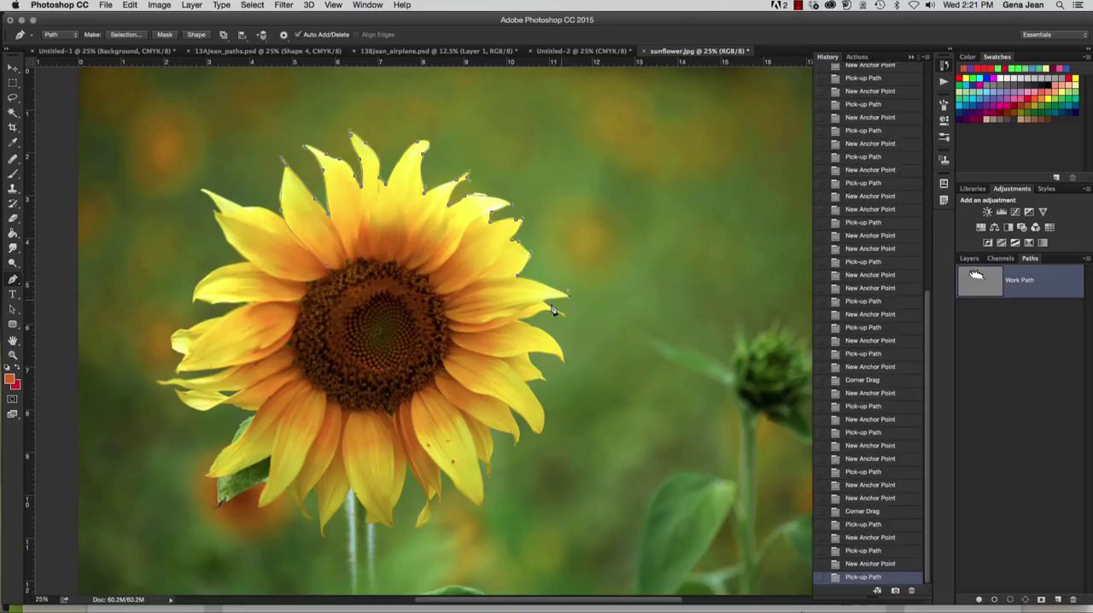
Anchor the rightmost petal tip and close the path back across the flower centre.
left_click(565, 324)
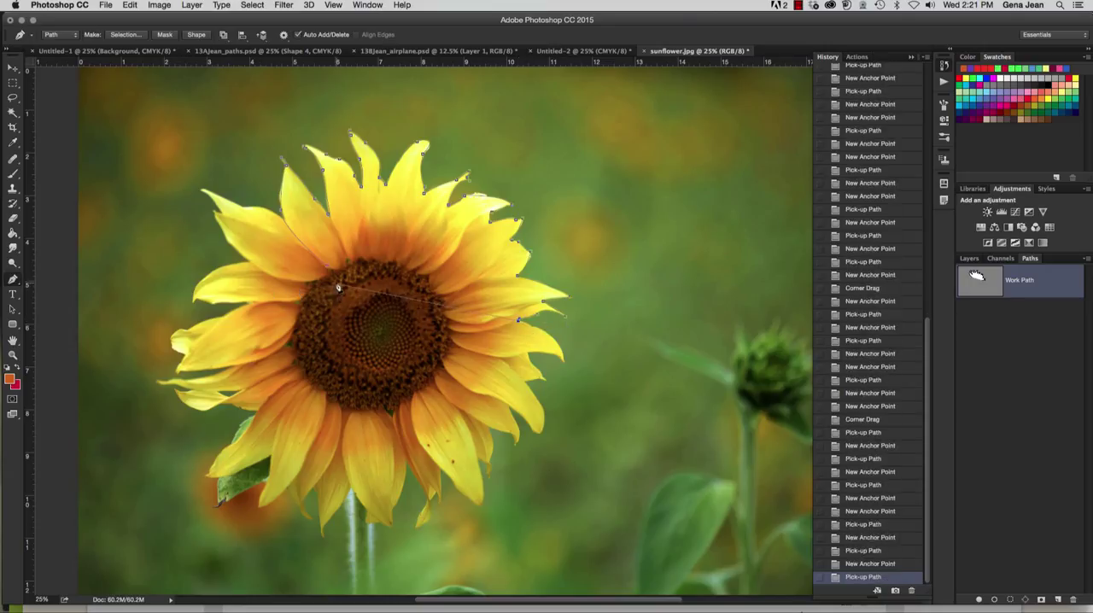
mouse_move(326, 270)
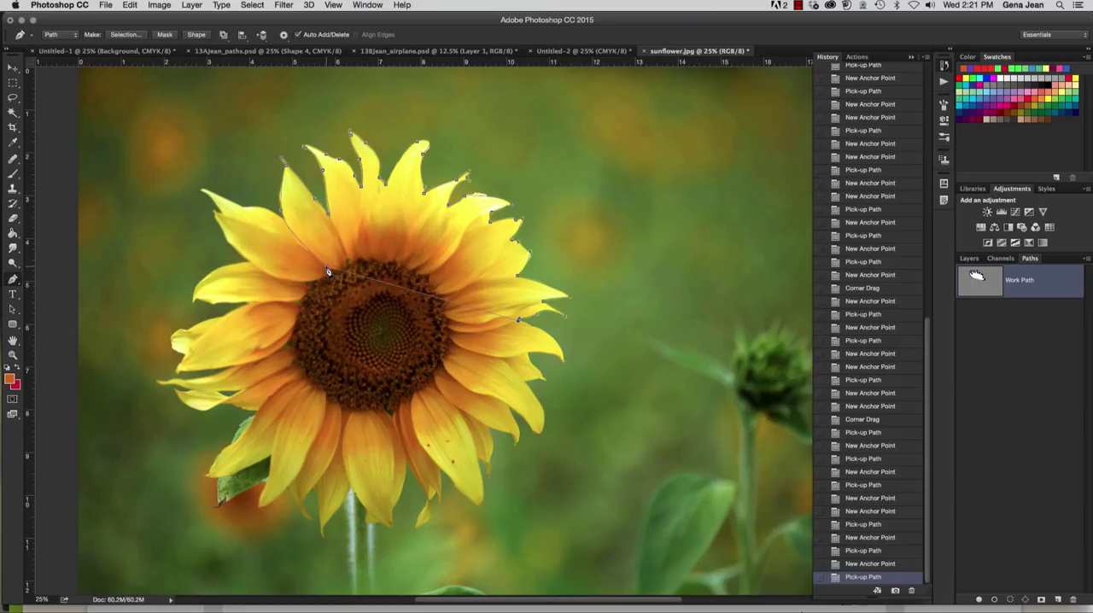
left_click(328, 270)
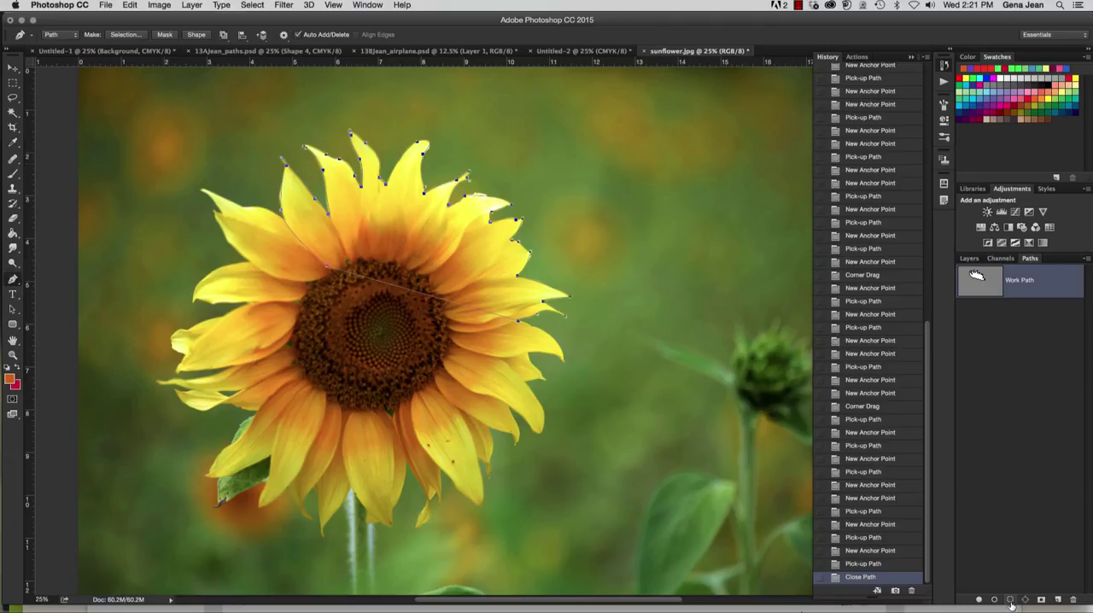
mouse_move(1006, 603)
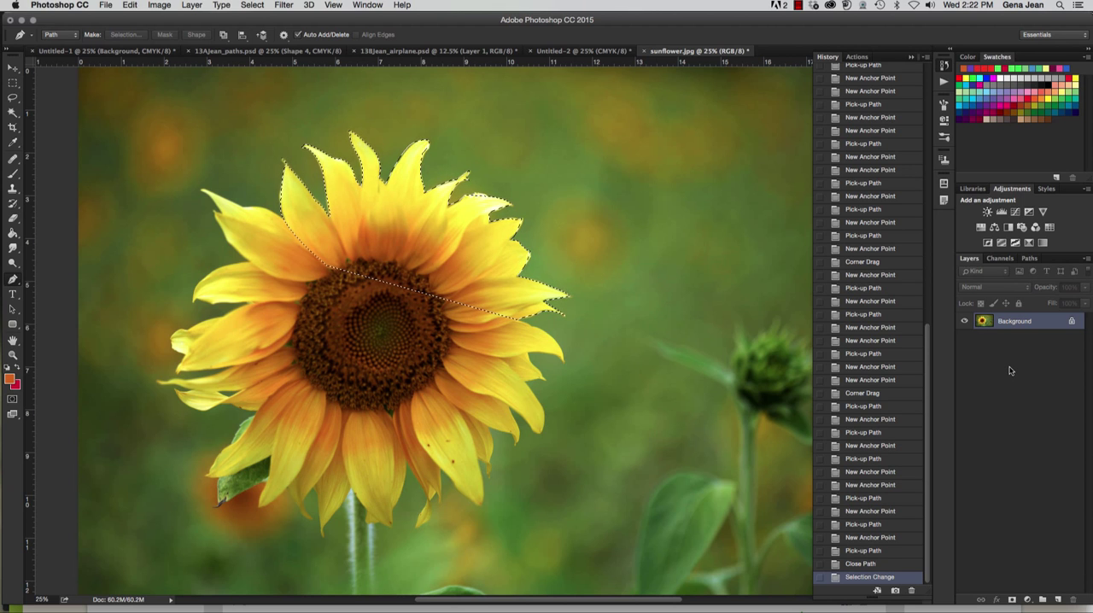
Copy the selected petals to a new layer with Cmd+J and mask them over transparency.
key("Cmd+J")
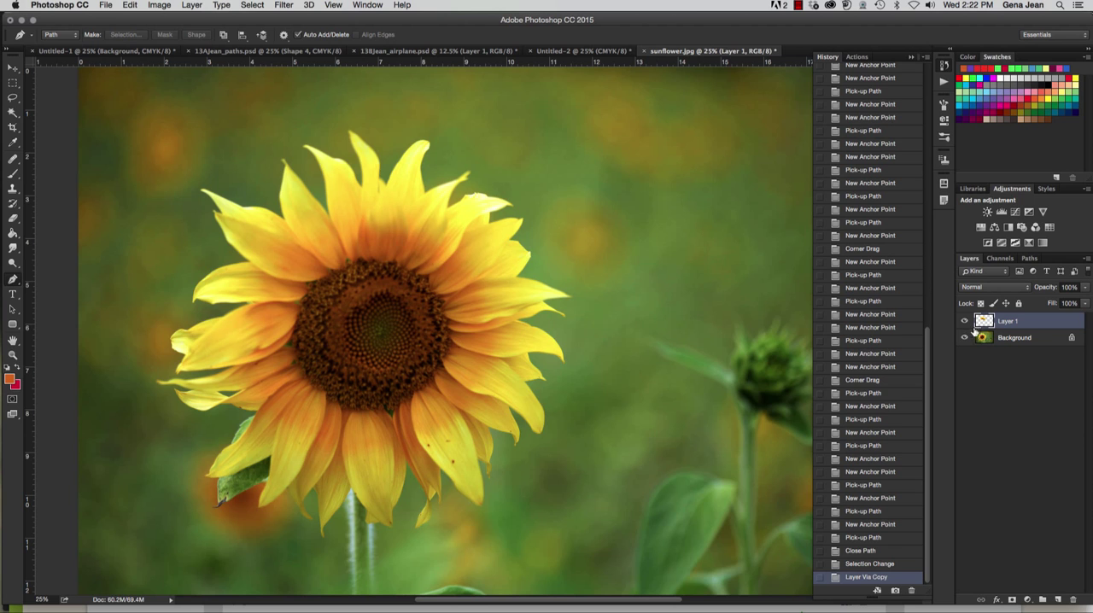
left_click(963, 338)
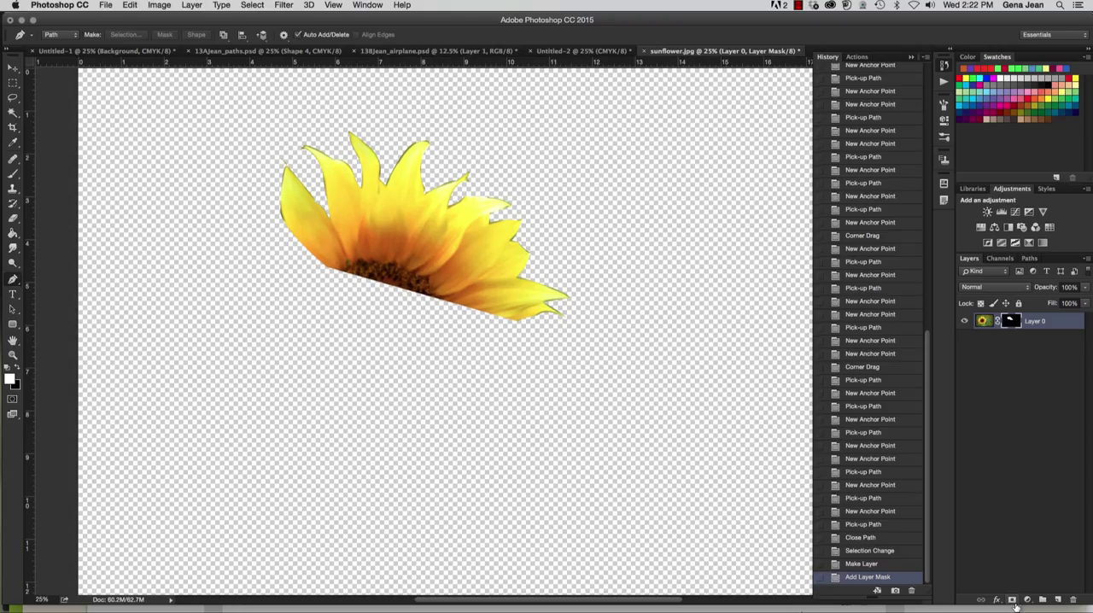
mouse_move(1015, 607)
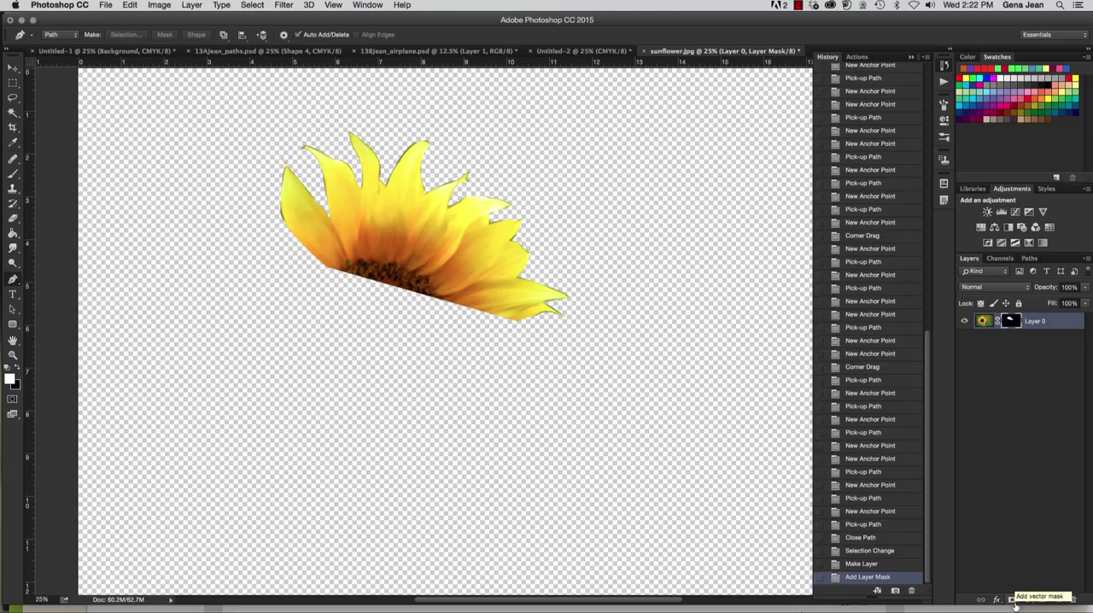